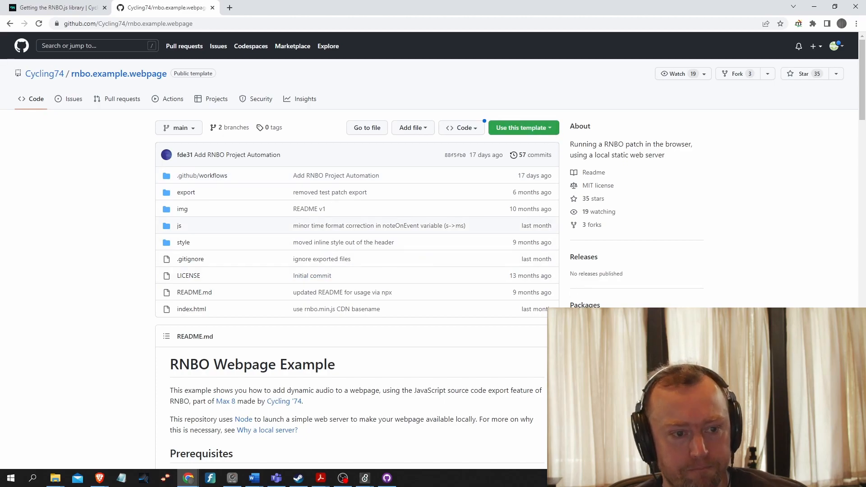
# Step: Show the signed-in account menu from the rnbo.example.webpage template repository page
pyautogui.scroll(-3)
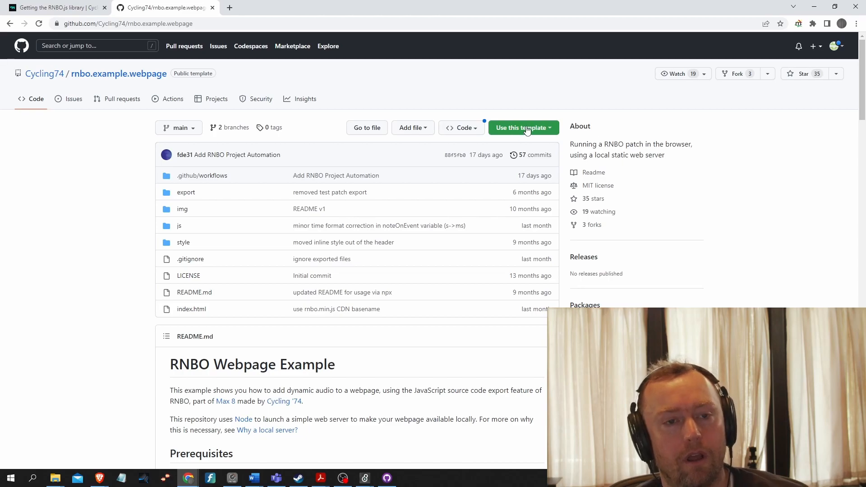
pyautogui.moveTo(520, 203)
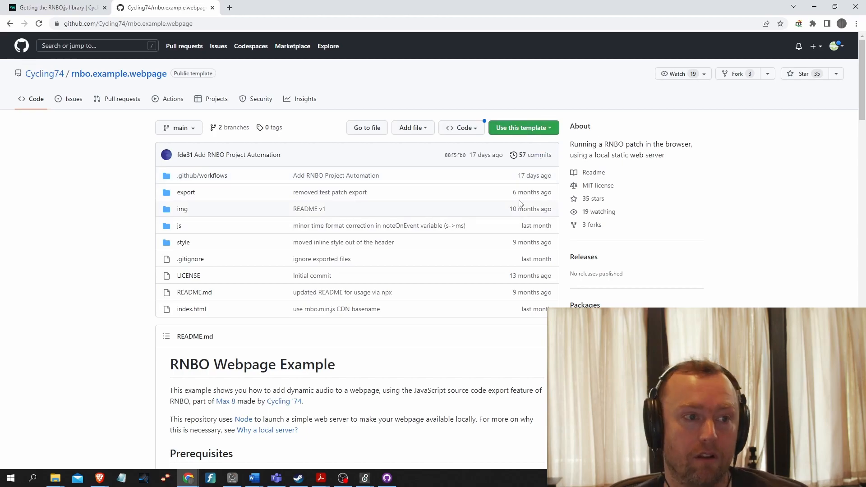
pyautogui.moveTo(745, 107)
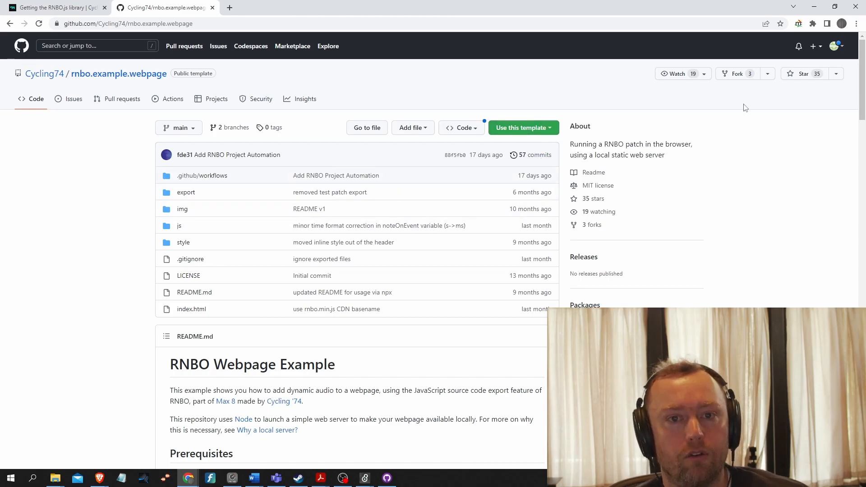
pyautogui.click(835, 47)
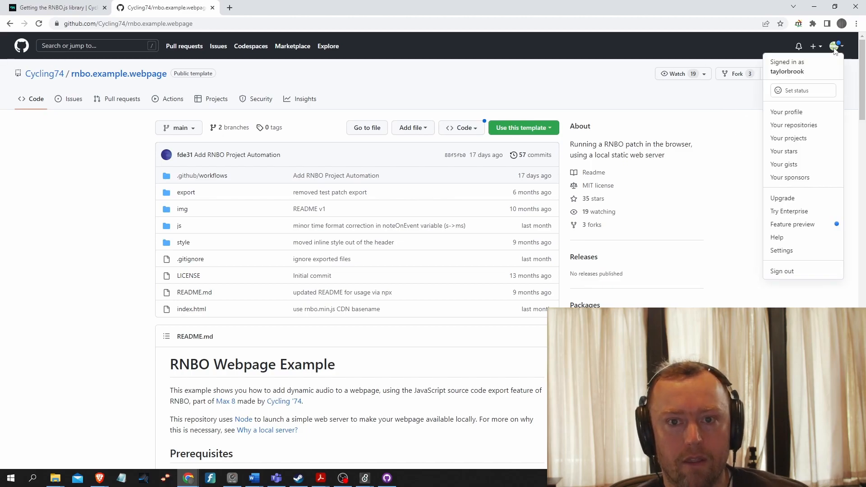
pyautogui.moveTo(787, 112)
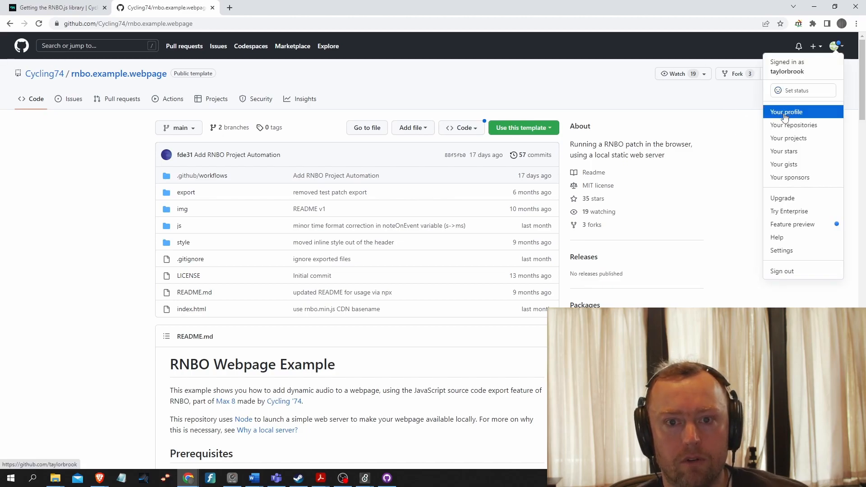
# Step: Go to your repositories, enter rnbotest, and read its README down to the Working with RNBO section
pyautogui.click(793, 125)
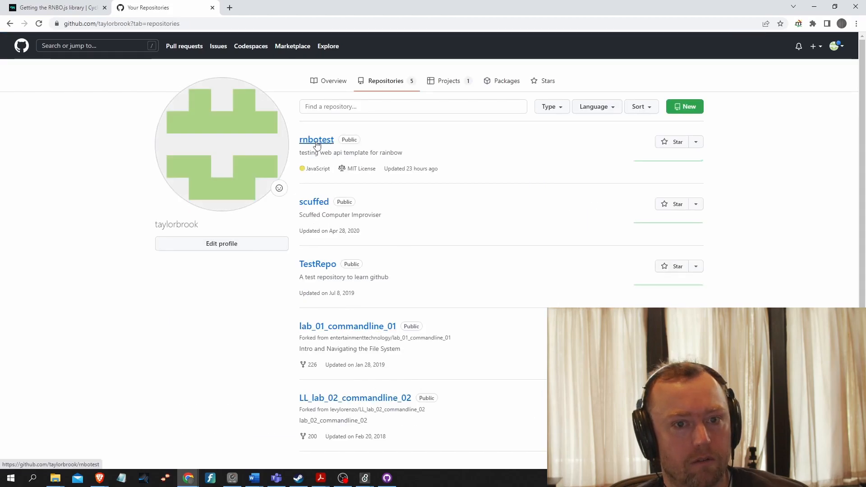
pyautogui.click(316, 139)
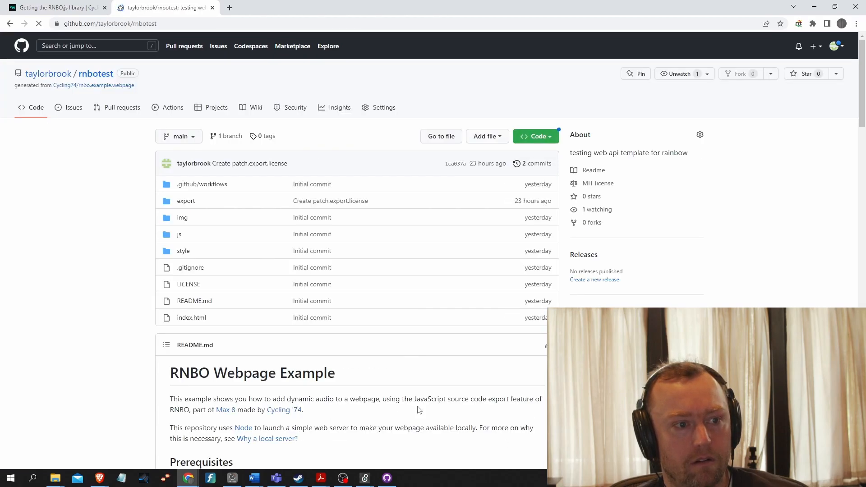
pyautogui.scroll(-3)
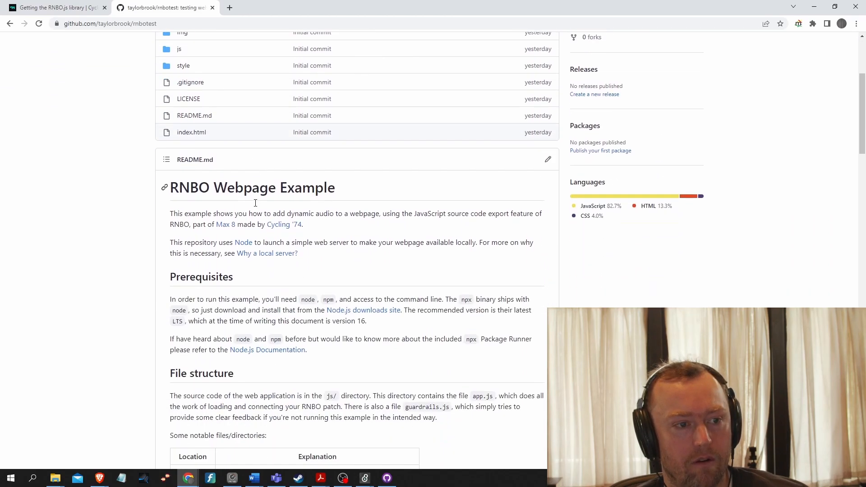
pyautogui.scroll(-3)
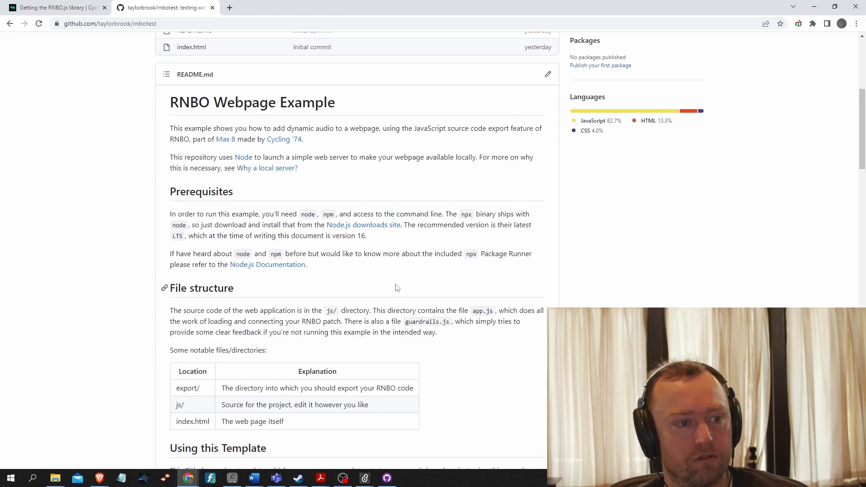
pyautogui.scroll(-3)
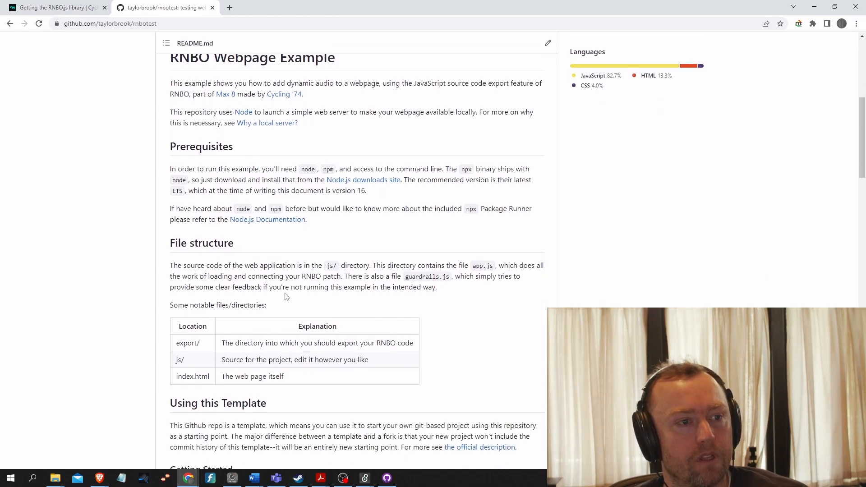
pyautogui.moveTo(363, 180)
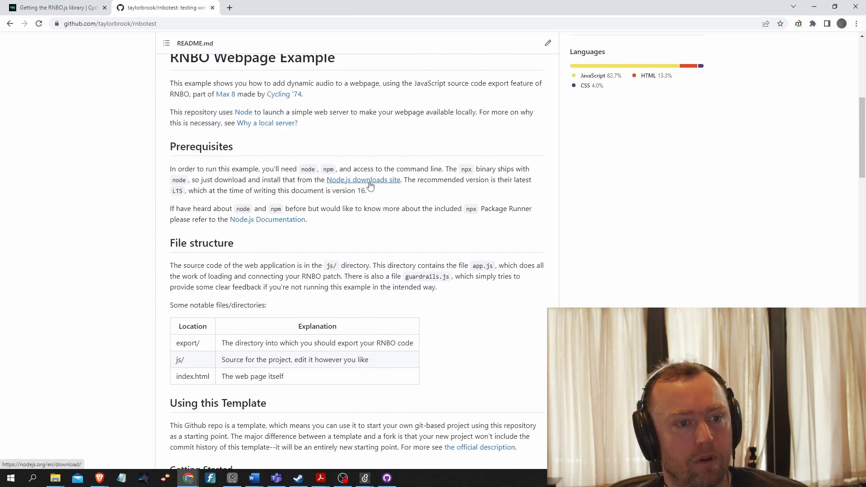
pyautogui.moveTo(348, 239)
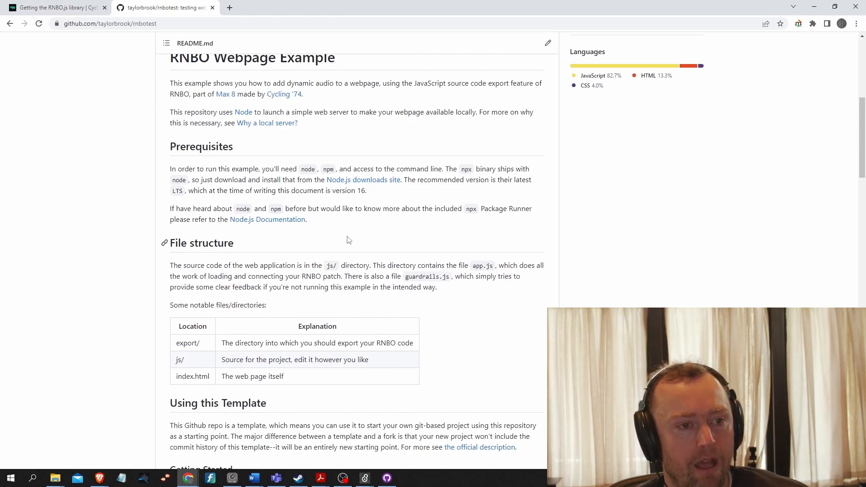
pyautogui.moveTo(400, 254)
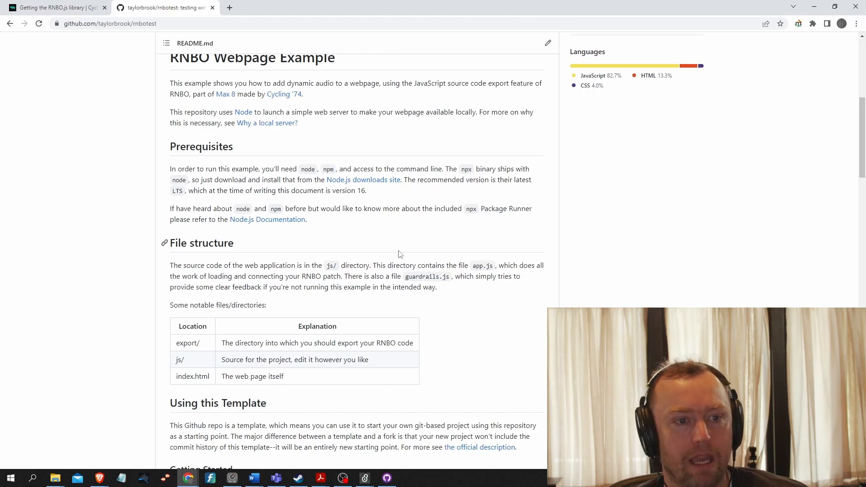
pyautogui.scroll(-3)
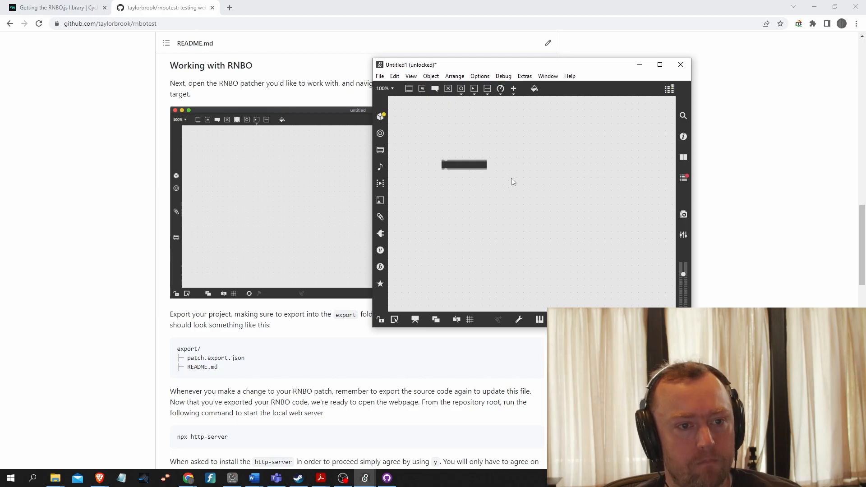
# Step: Create an rnbo~ object in the Untitled1 patcher
pyautogui.write('rnbo~')
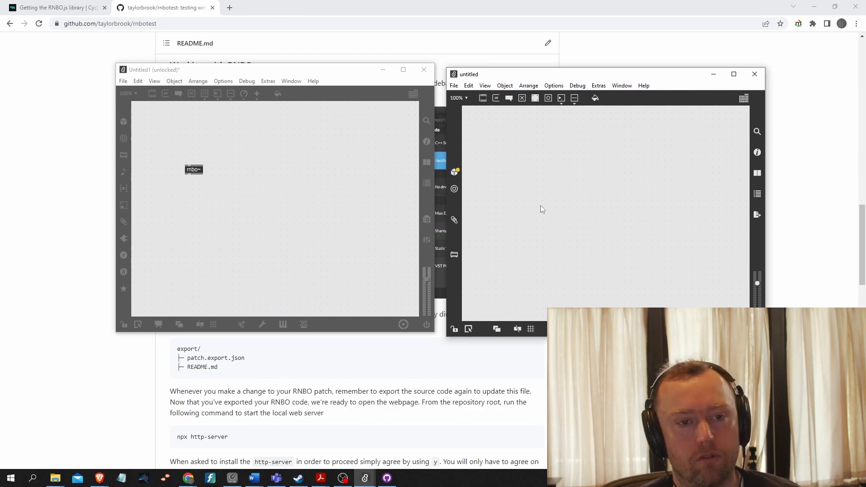
pyautogui.moveTo(513, 198)
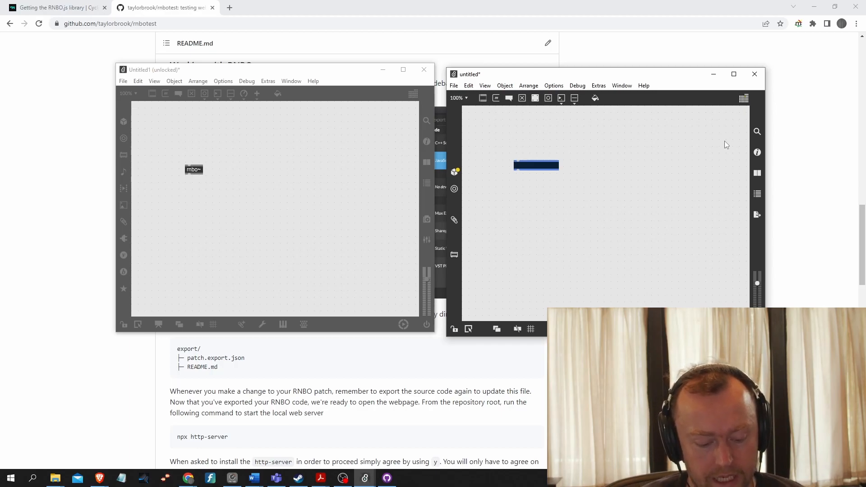
# Step: Create an in 1 inport feeding cycle~ and place a *~ multiplier below it
pyautogui.write('in 1')
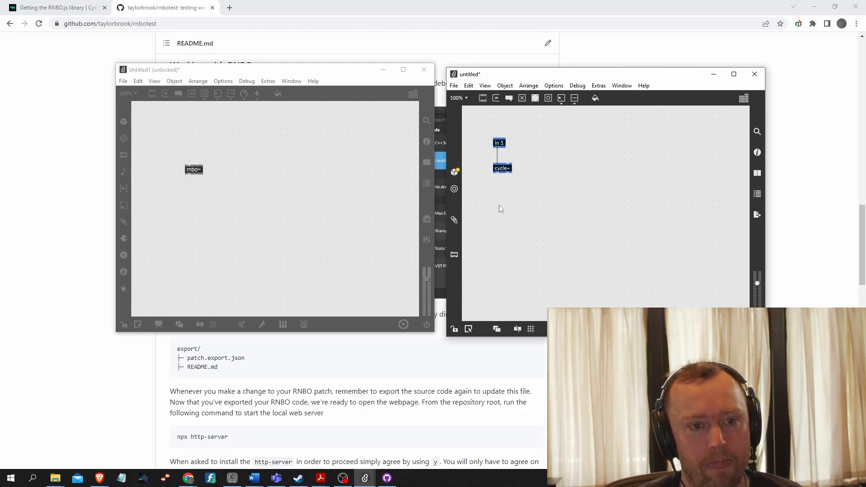
pyautogui.click(501, 210)
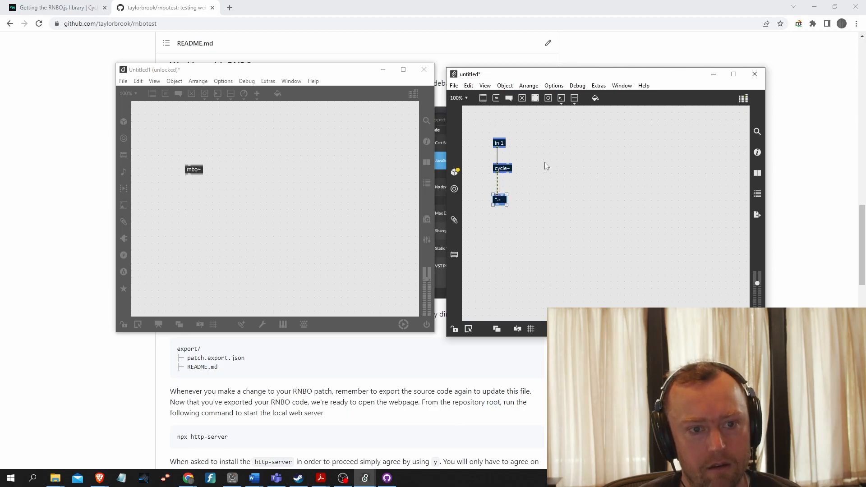
pyautogui.write('prepend')
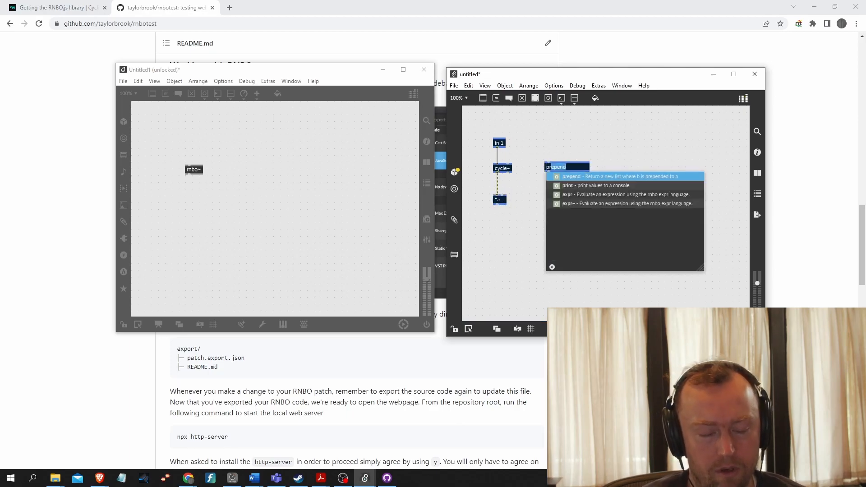
pyautogui.write('param')
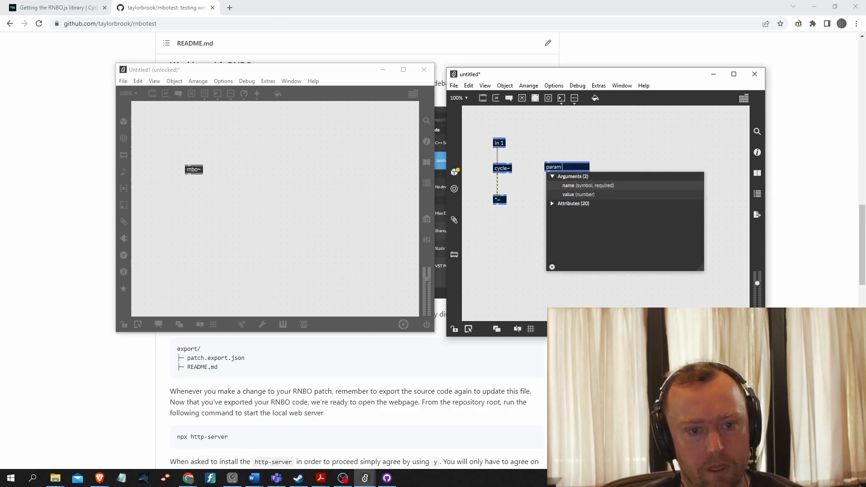
pyautogui.write('gain')
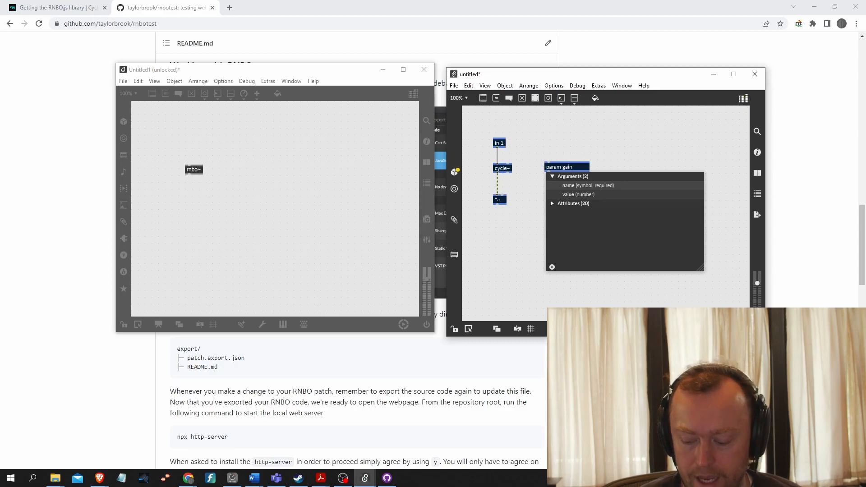
pyautogui.write('0. @minimum')
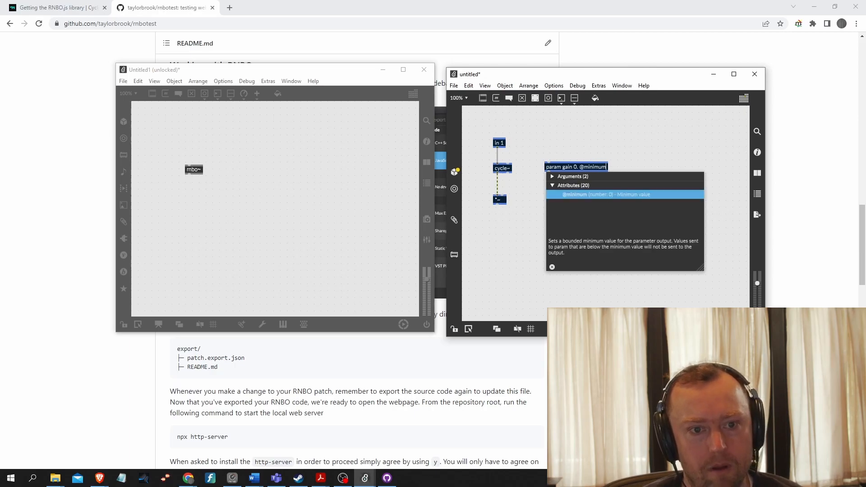
pyautogui.write('0.')
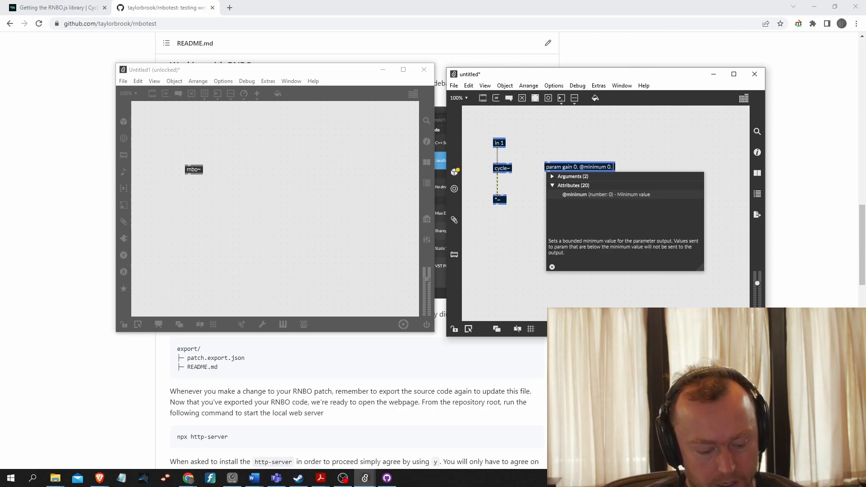
pyautogui.write('@maximum')
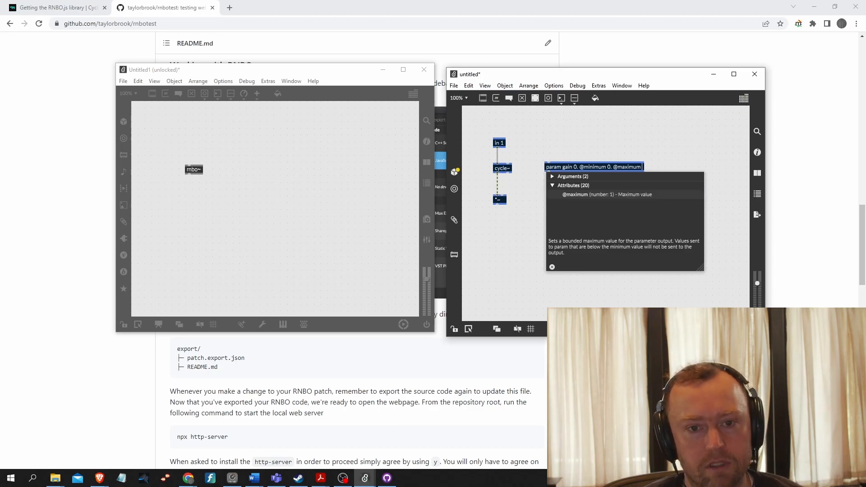
pyautogui.write('1.')
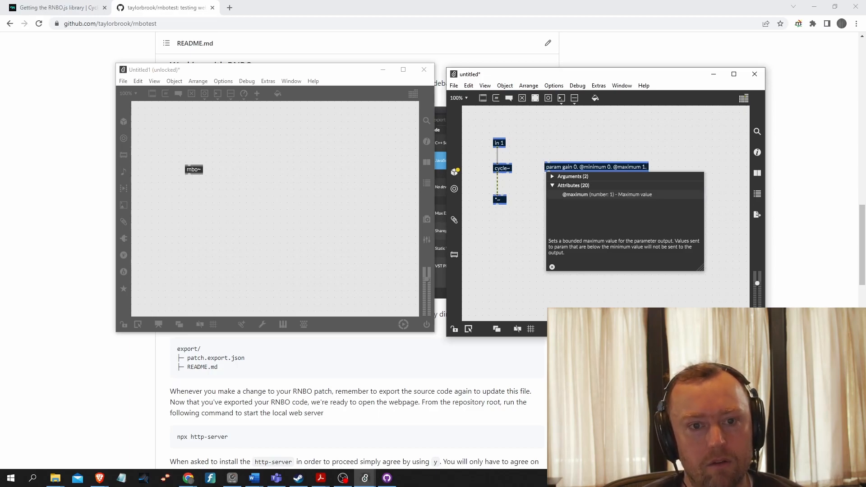
pyautogui.click(551, 267)
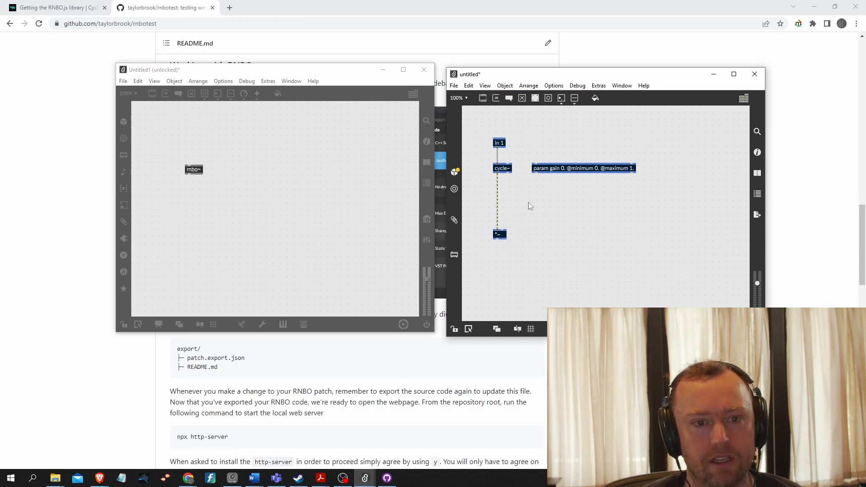
pyautogui.moveTo(562, 221)
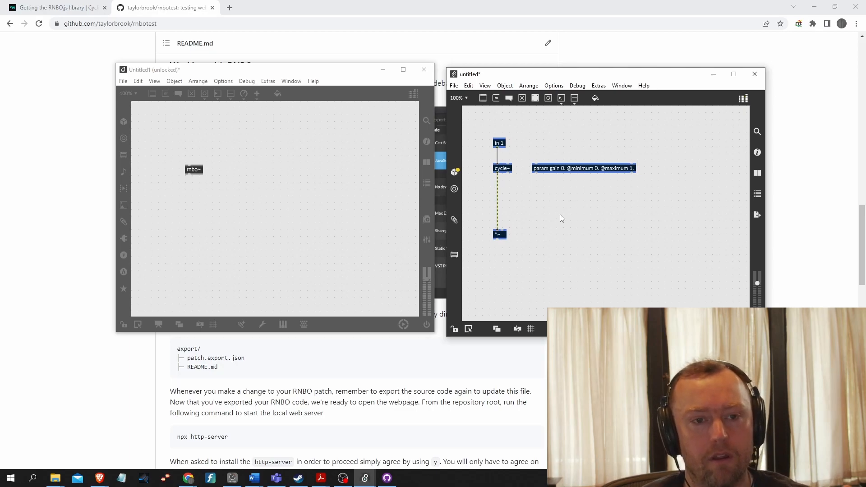
pyautogui.moveTo(695, 200)
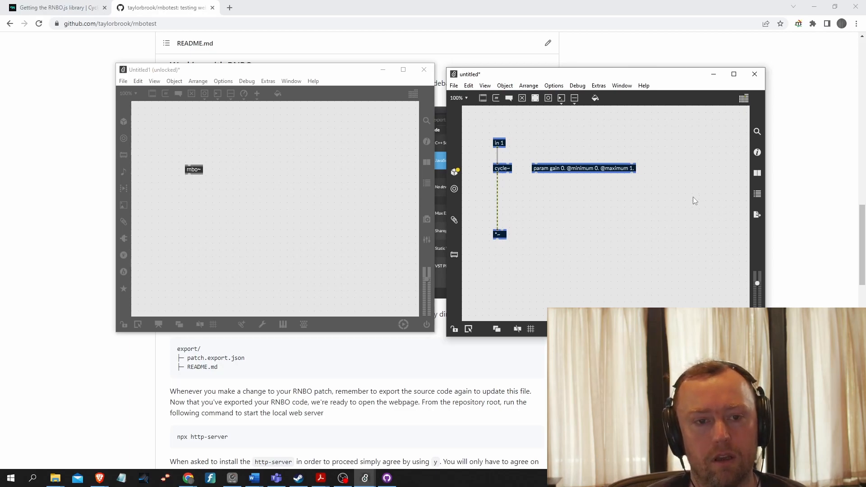
pyautogui.moveTo(567, 161)
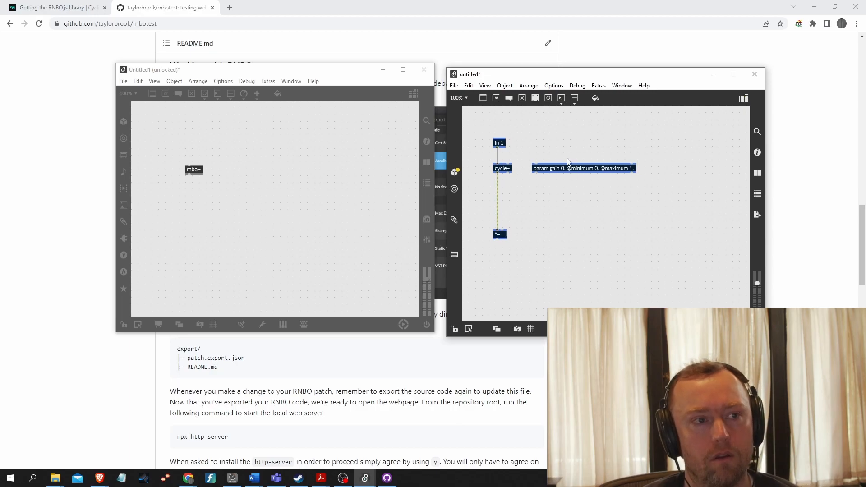
pyautogui.moveTo(570, 146)
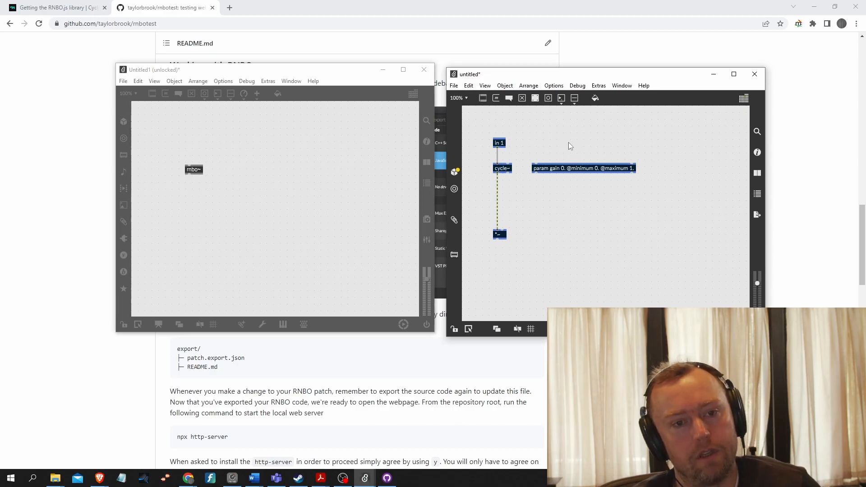
pyautogui.moveTo(567, 137)
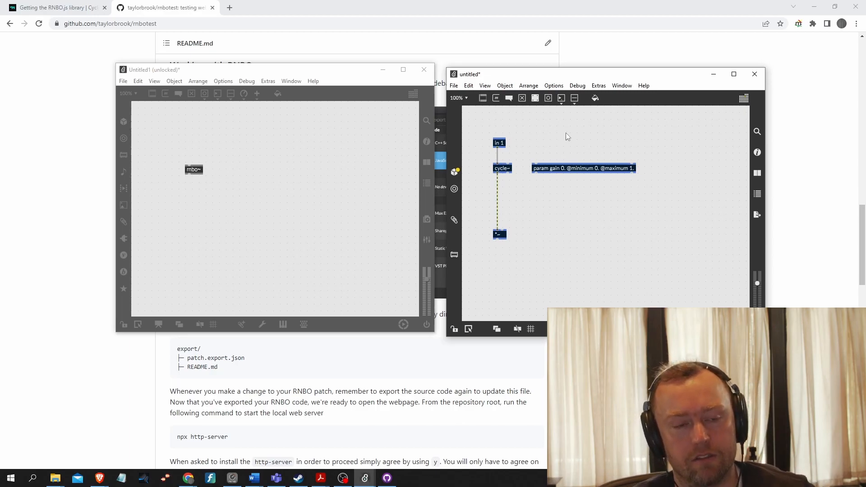
pyautogui.moveTo(533, 212)
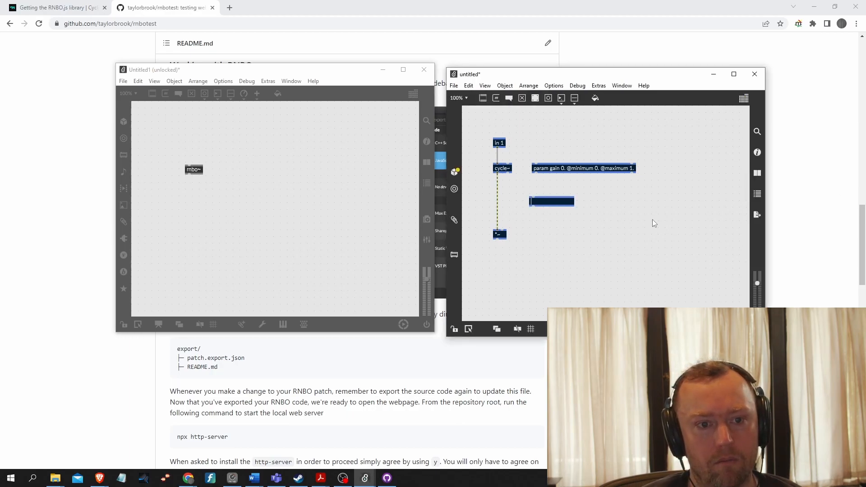
# Step: Smooth gain through line~ 0. 100 into the multiplier and send the tone to out~ 1
pyautogui.write('line')
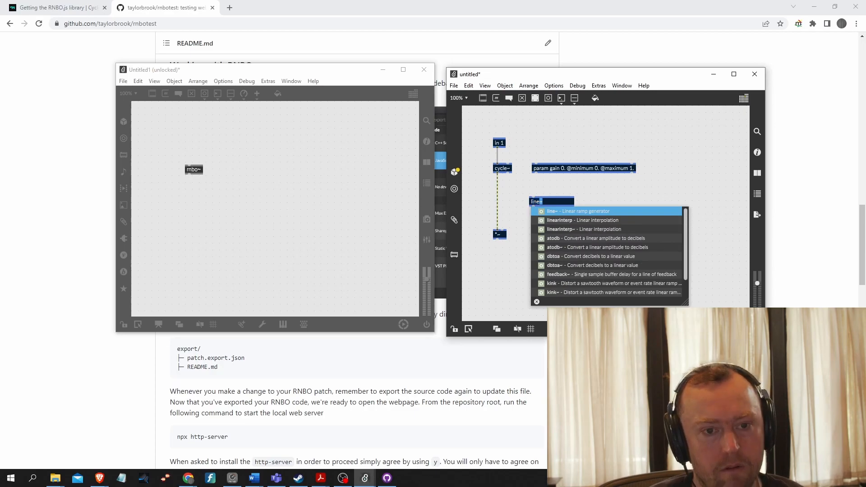
pyautogui.click(578, 211)
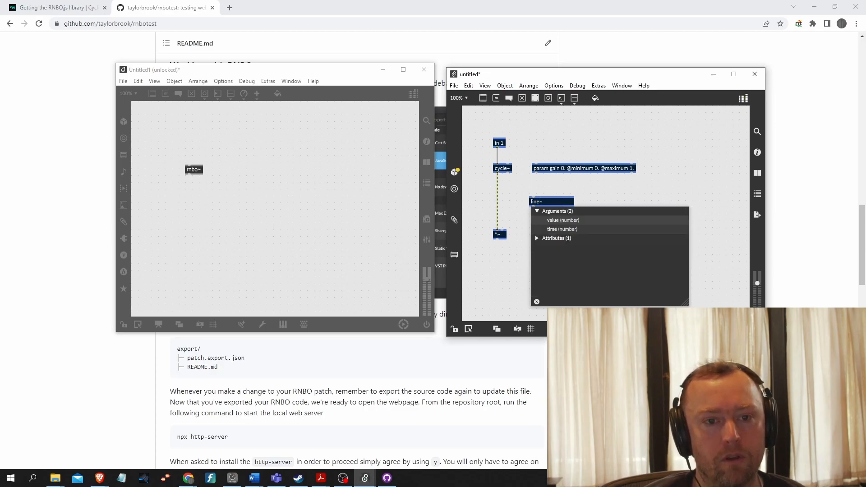
pyautogui.write('0.')
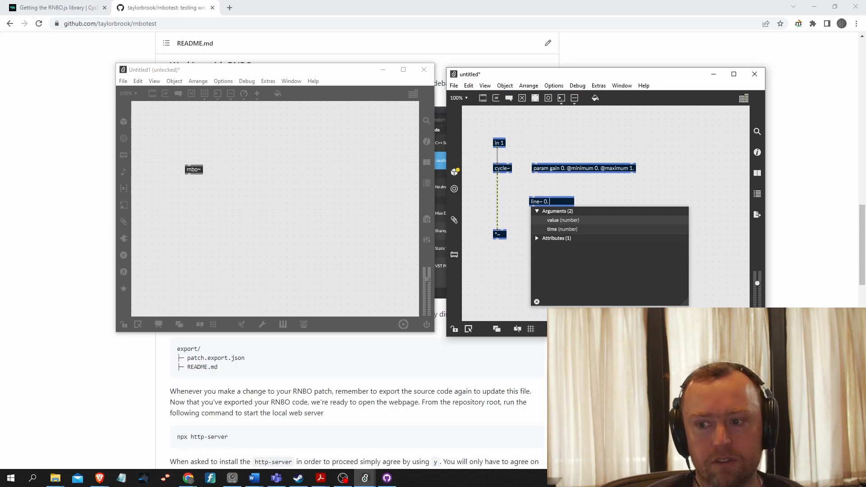
pyautogui.write('1')
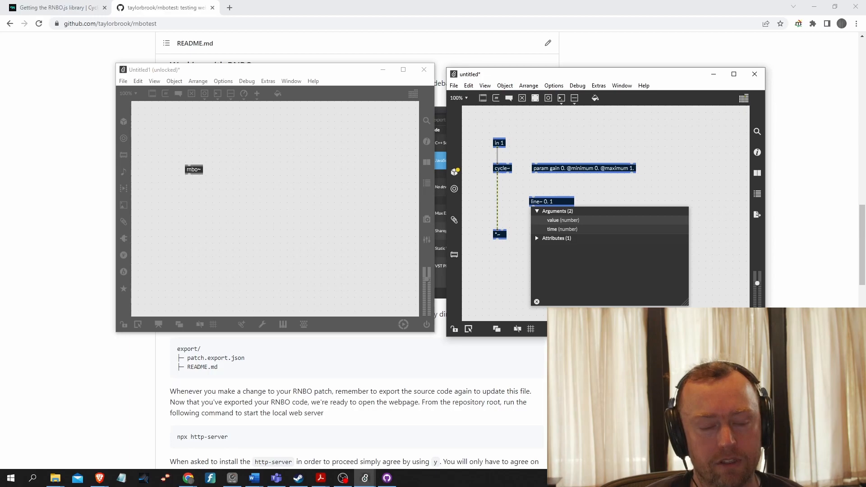
pyautogui.press('Backspace')
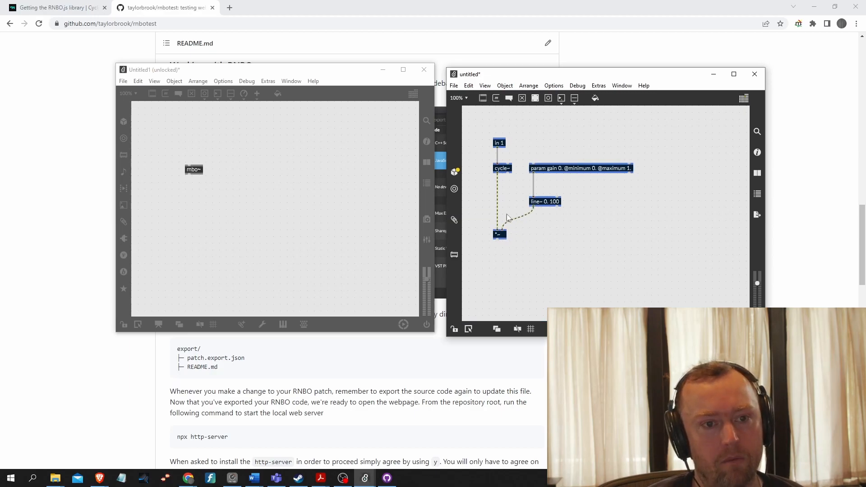
pyautogui.moveTo(511, 261)
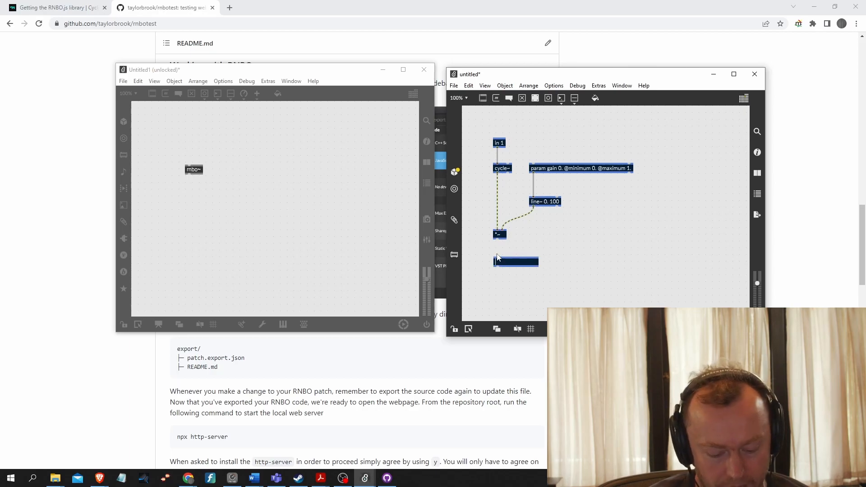
pyautogui.write('out~ 1')
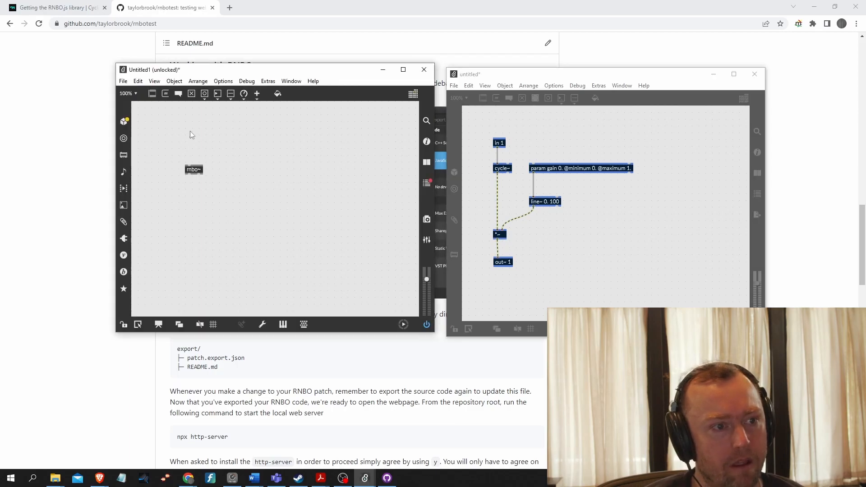
# Step: Feed rnbo~ a frequency number box and a gain $1 message, and route its audio to dac~ 5 6
pyautogui.click(193, 132)
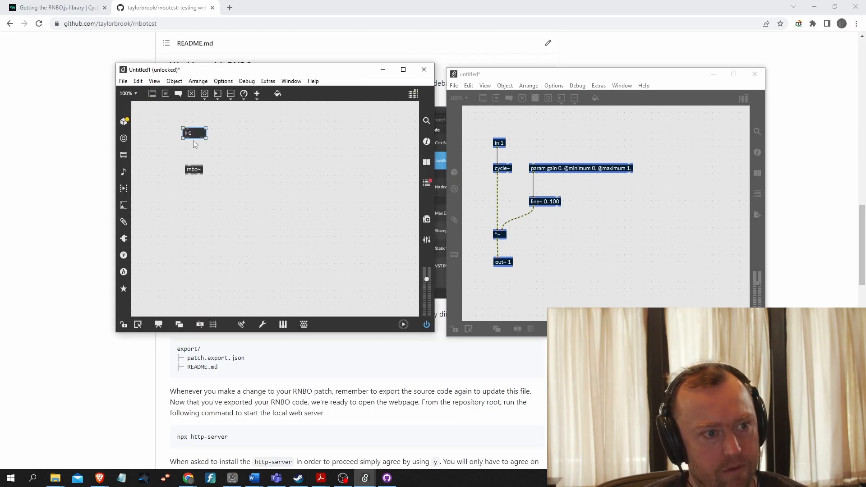
pyautogui.moveTo(186, 140); pyautogui.dragTo(184, 169)
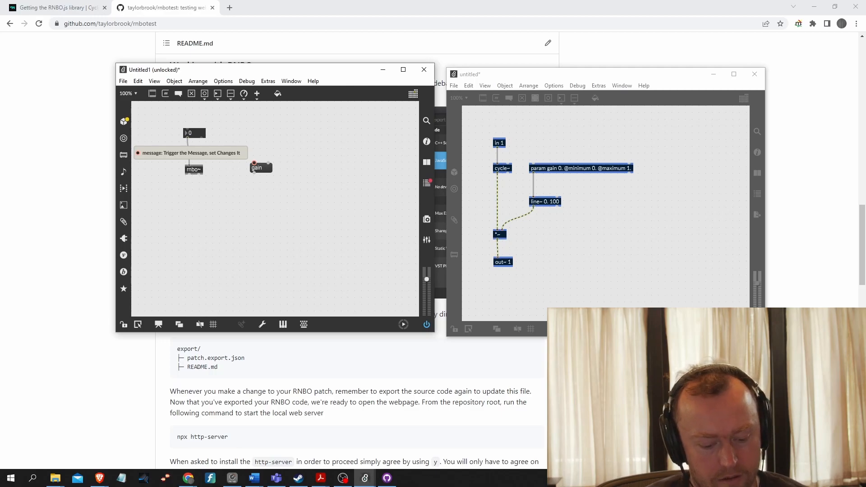
pyautogui.write('$1')
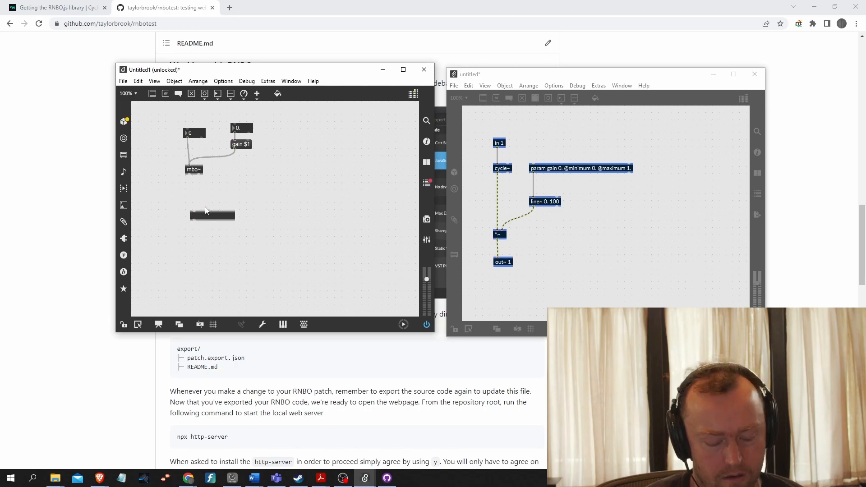
pyautogui.write('dac~')
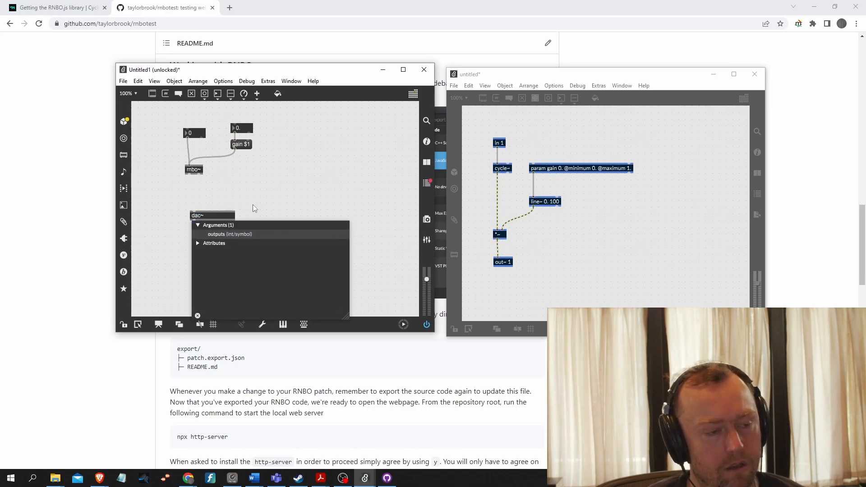
pyautogui.write('5 6')
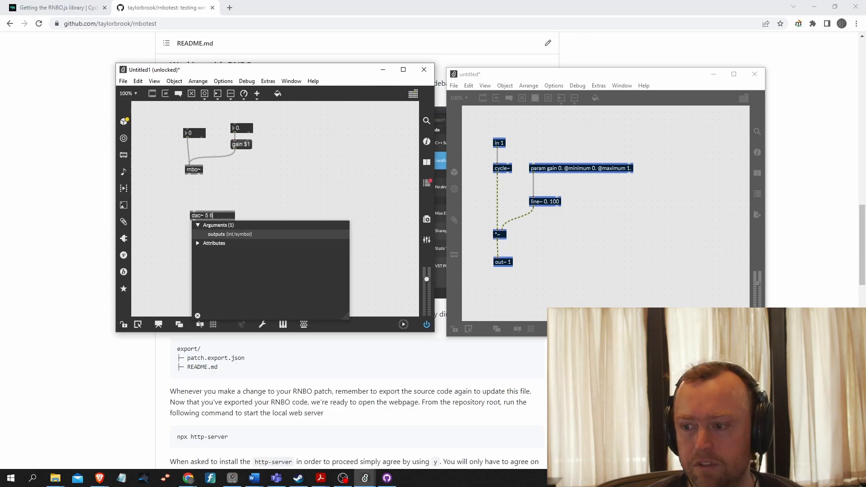
pyautogui.click(190, 184)
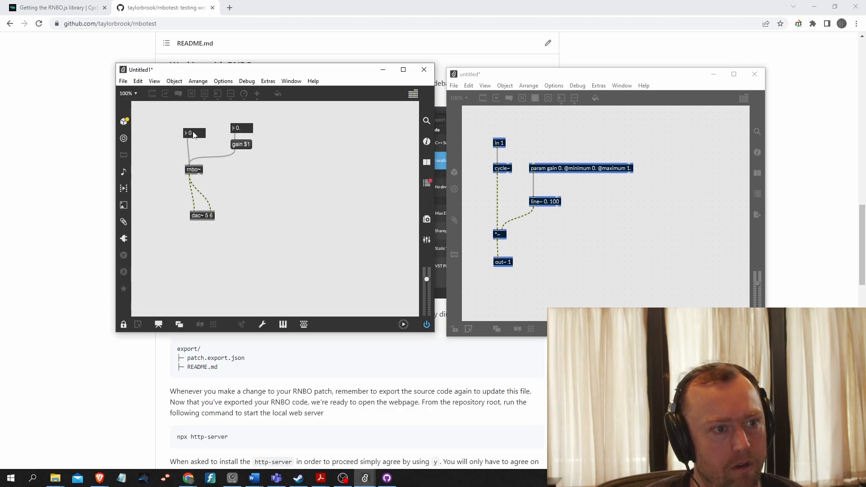
# Step: Lock the patch, set the frequency to 200 and raise the gain value to hear the tone
pyautogui.write('200')
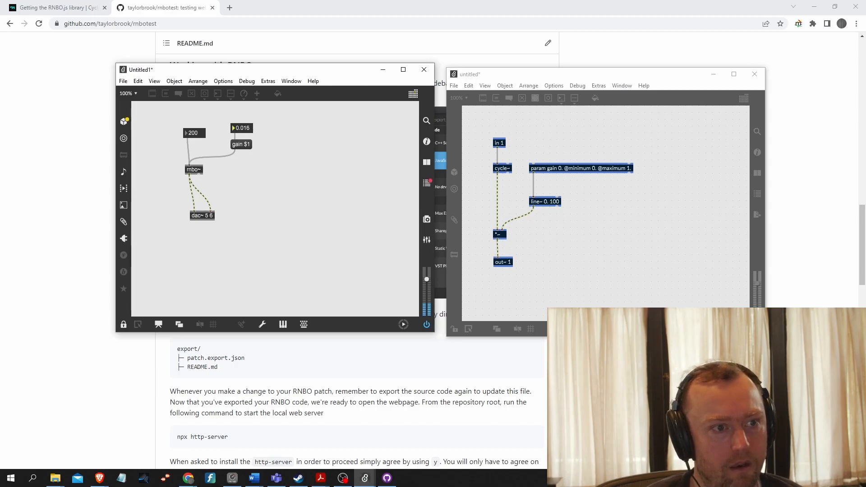
pyautogui.moveTo(241, 127); pyautogui.dragTo(241, 117)
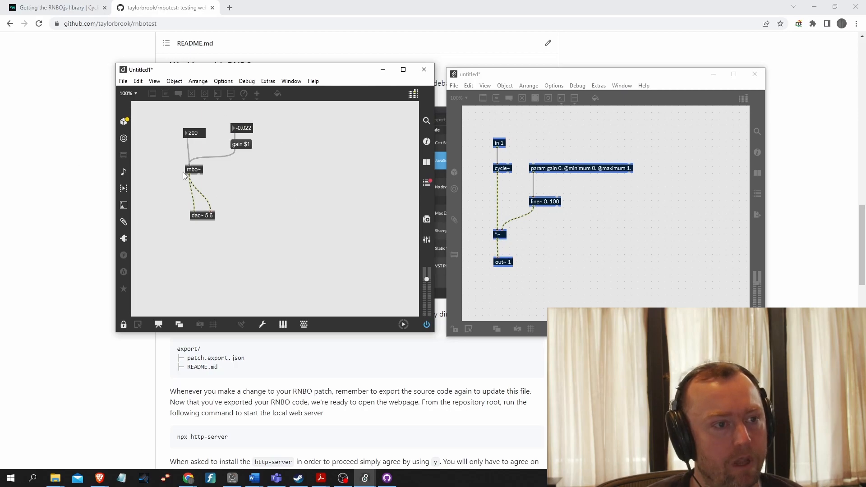
pyautogui.moveTo(467, 74); pyautogui.dragTo(317, 69)
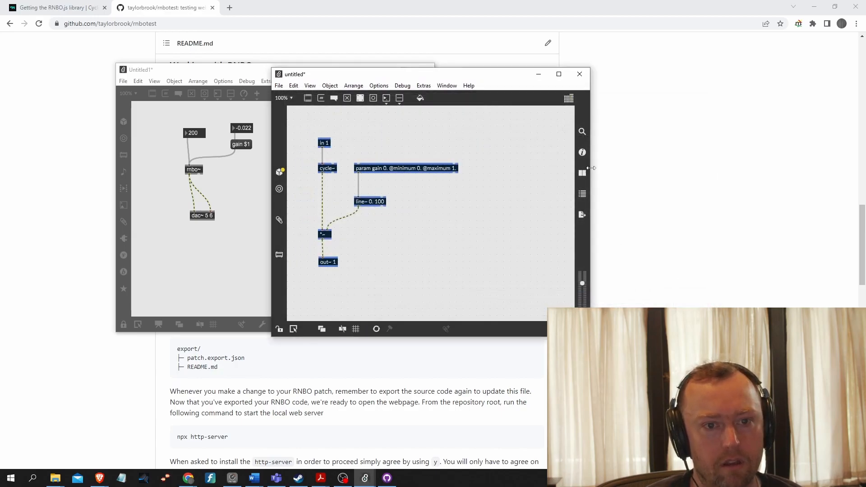
pyautogui.moveTo(582, 214)
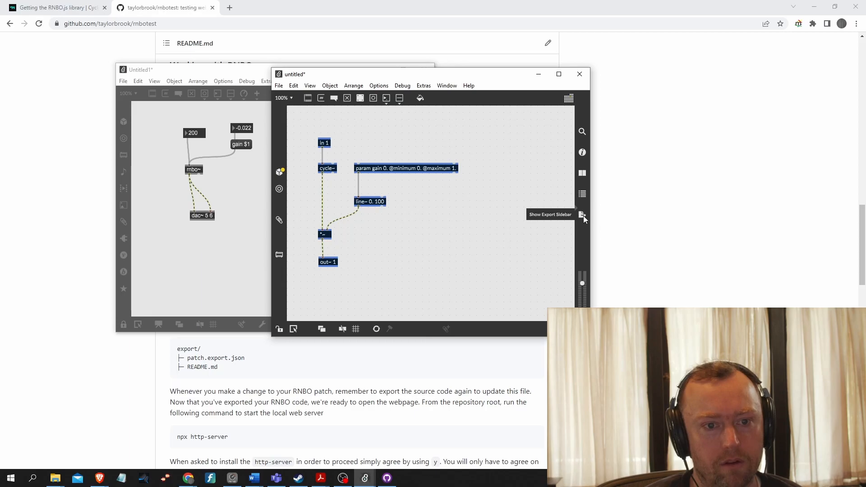
# Step: Bring up the RNBO Web Export settings and start choosing the output directory
pyautogui.click(583, 215)
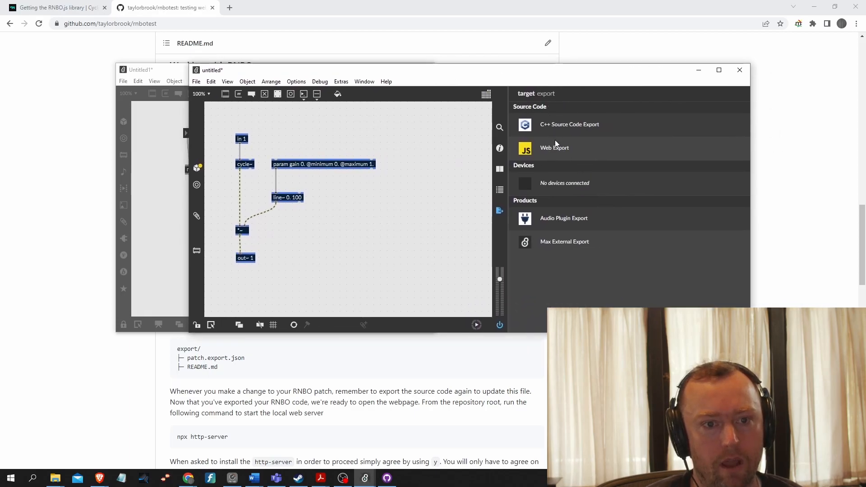
pyautogui.click(554, 147)
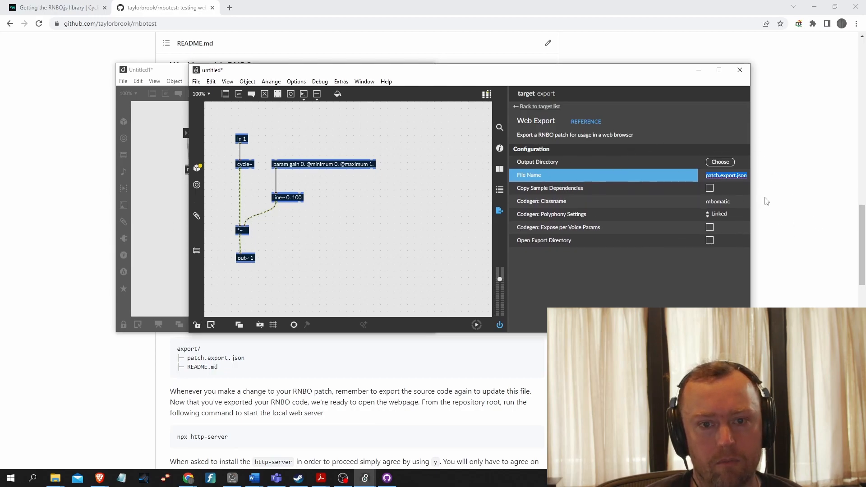
pyautogui.moveTo(654, 208)
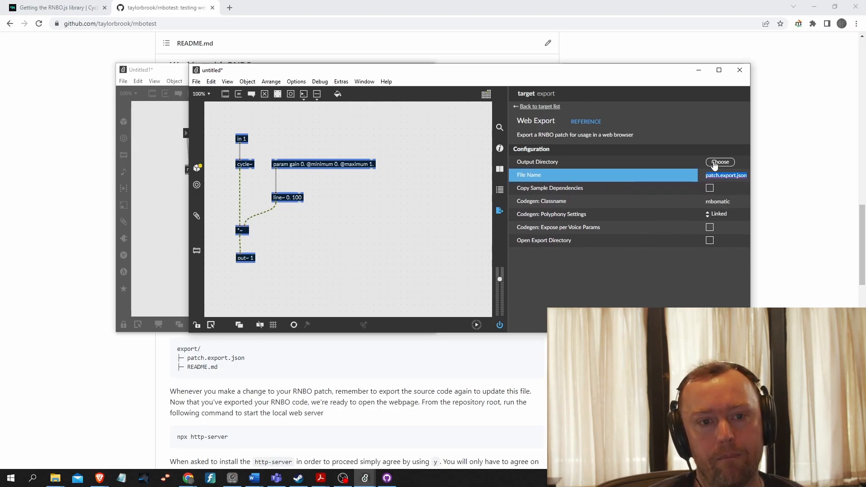
pyautogui.click(720, 162)
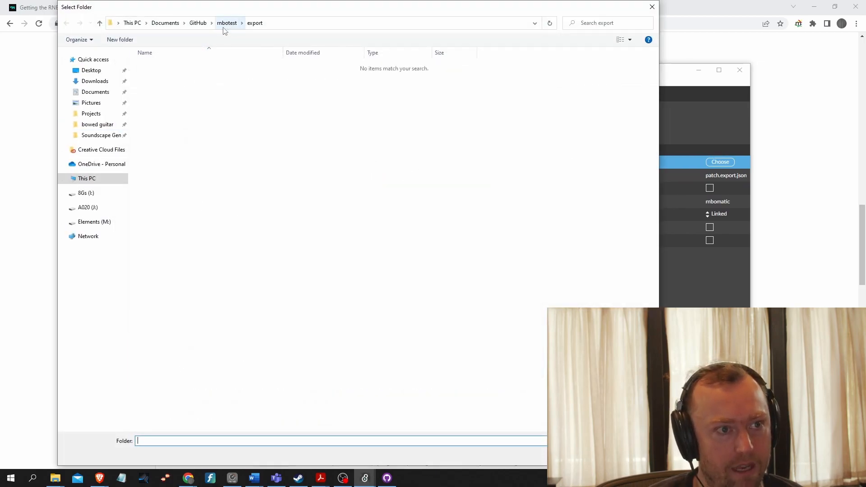
# Step: Navigate to Documents > GitHub > rnbotest and pick its export folder as the destination
pyautogui.click(197, 23)
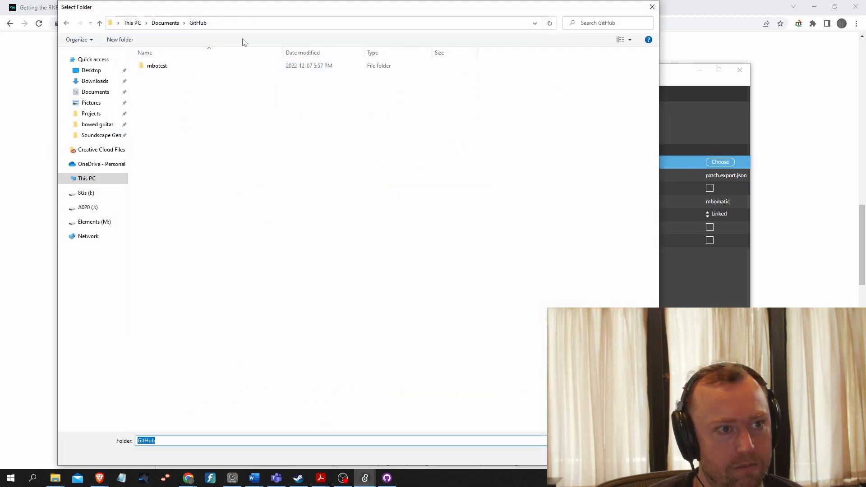
pyautogui.click(157, 65)
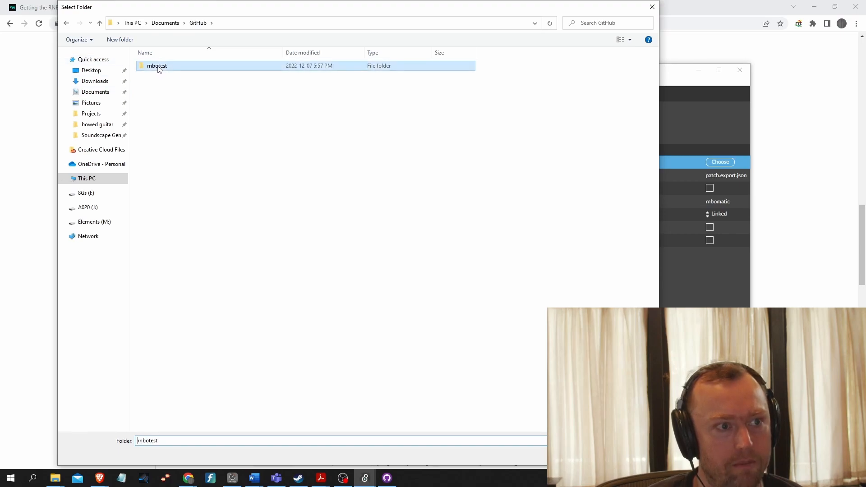
pyautogui.doubleClick(157, 65)
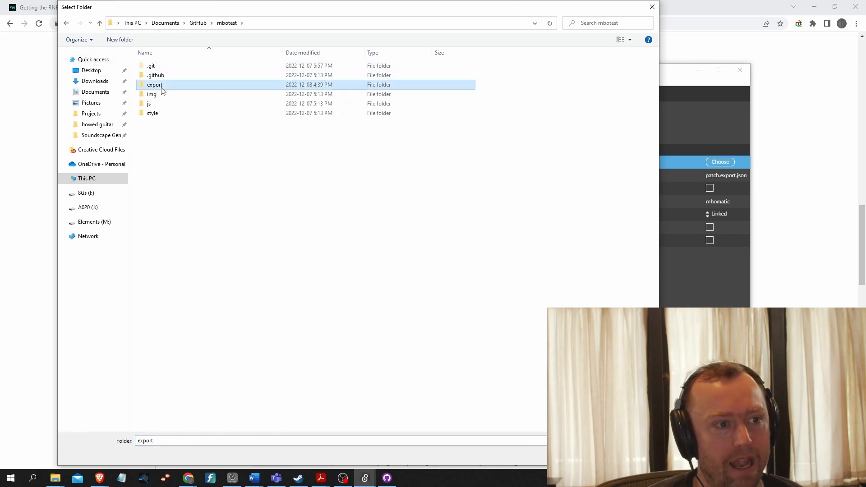
pyautogui.doubleClick(155, 85)
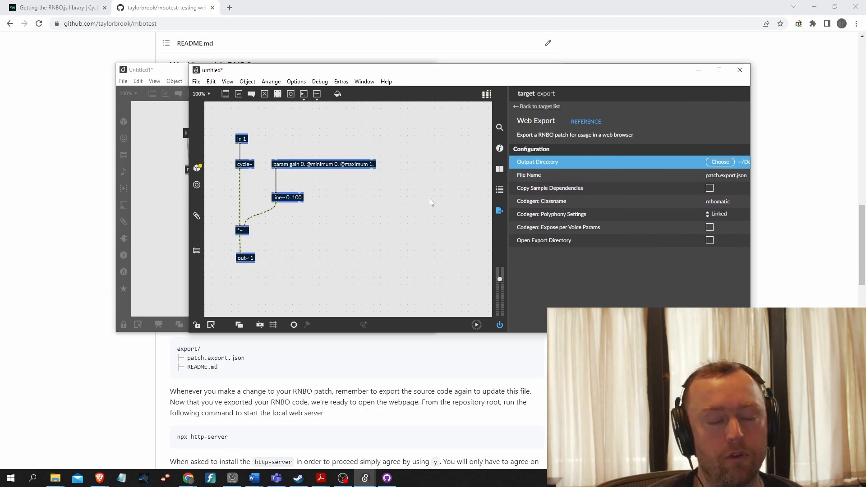
pyautogui.moveTo(649, 227)
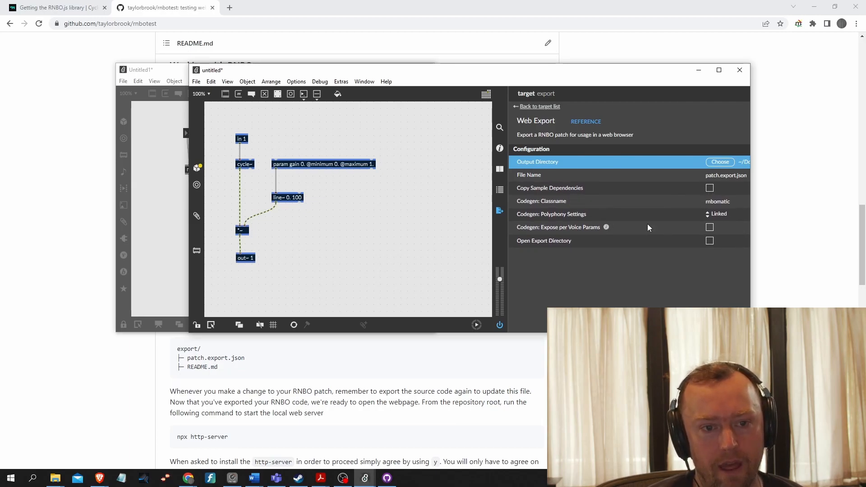
pyautogui.moveTo(572, 224)
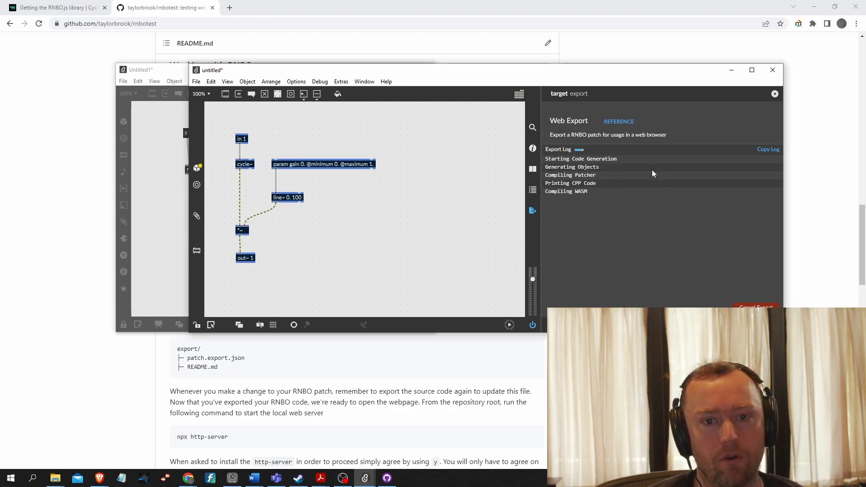
pyautogui.moveTo(632, 255)
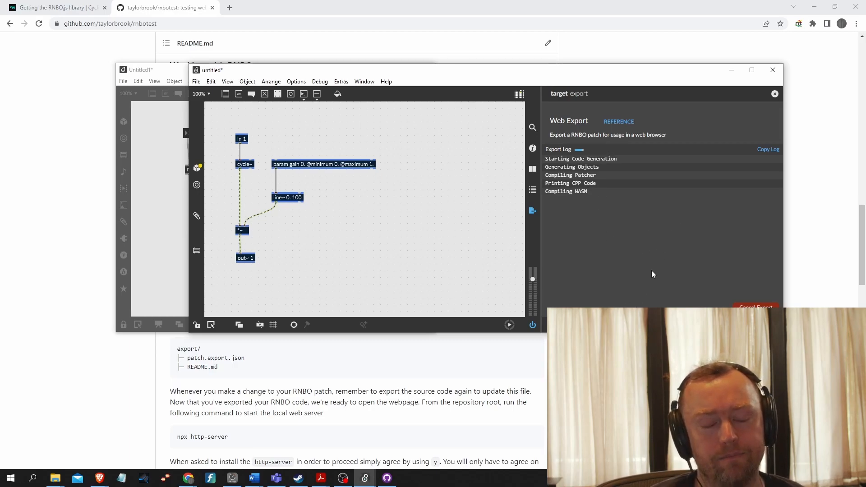
pyautogui.moveTo(633, 243)
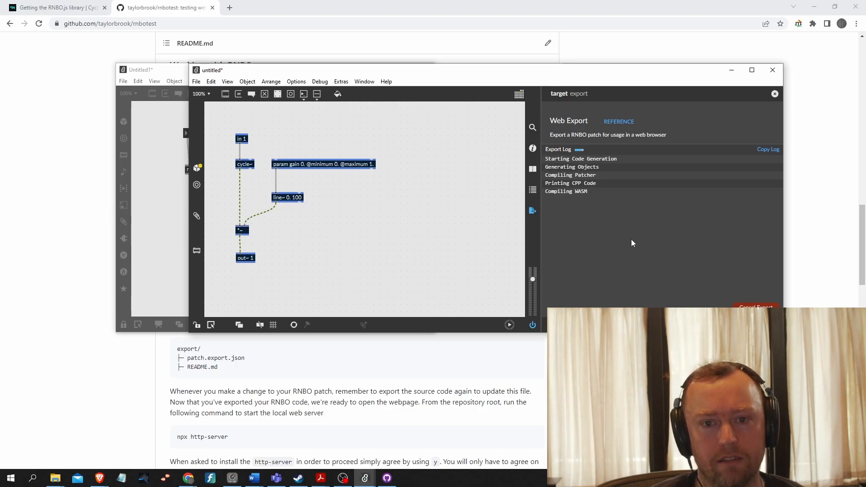
pyautogui.moveTo(550, 244)
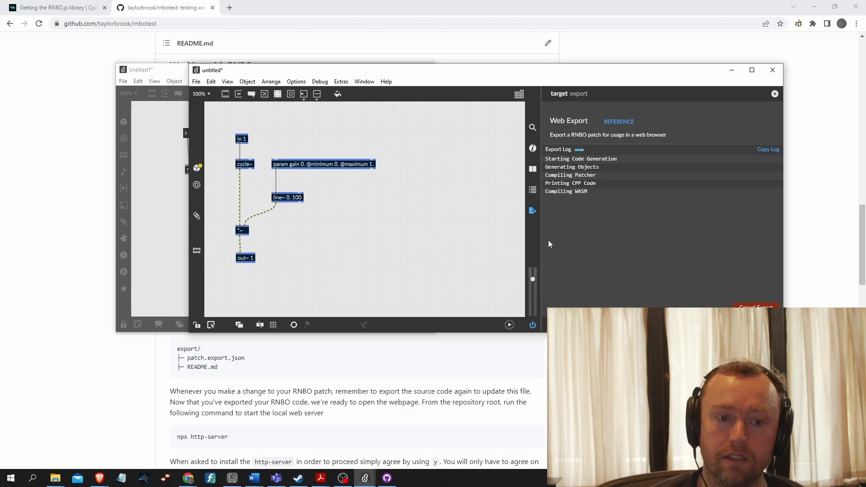
pyautogui.moveTo(666, 249)
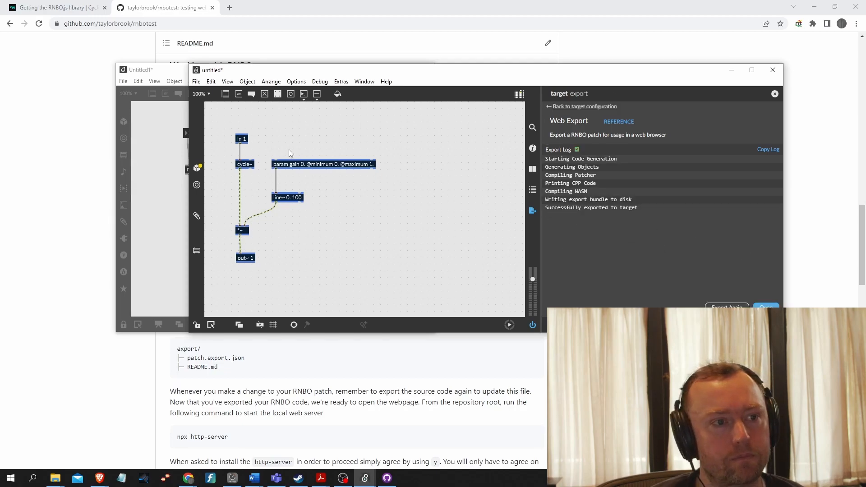
# Step: Bring the rnbotest README forward and scroll to the npx http-server instructions
pyautogui.click(772, 71)
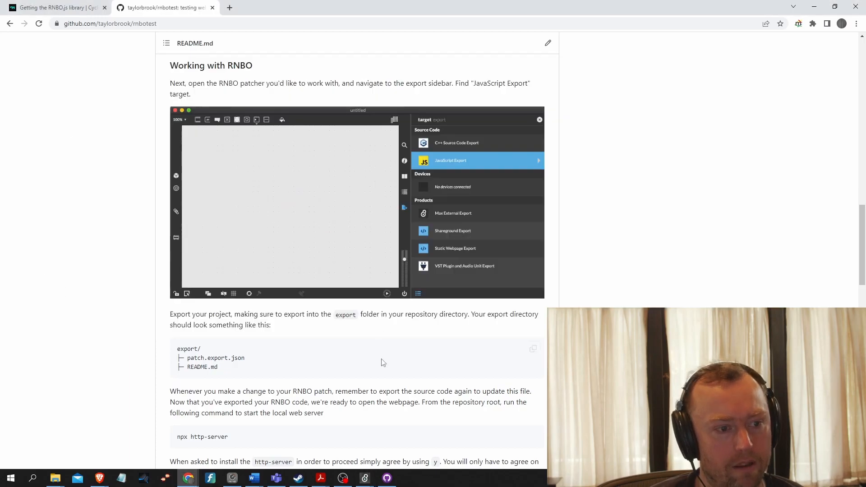
pyautogui.scroll(-3)
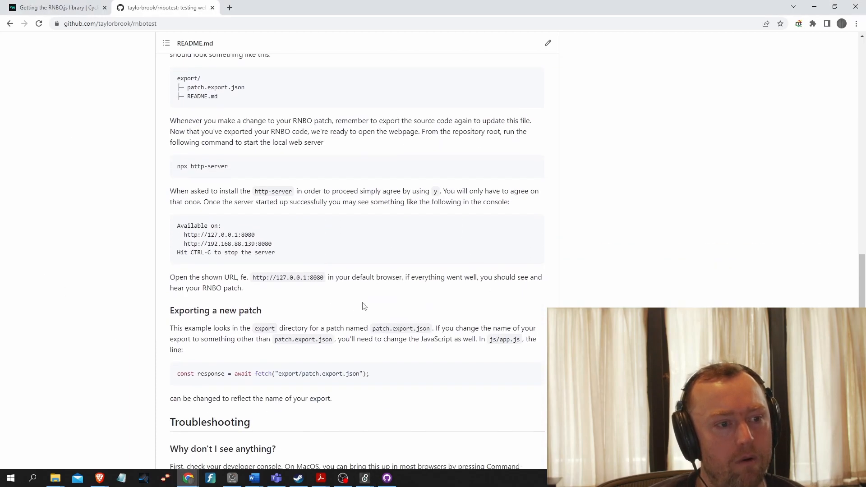
pyautogui.scroll(-3)
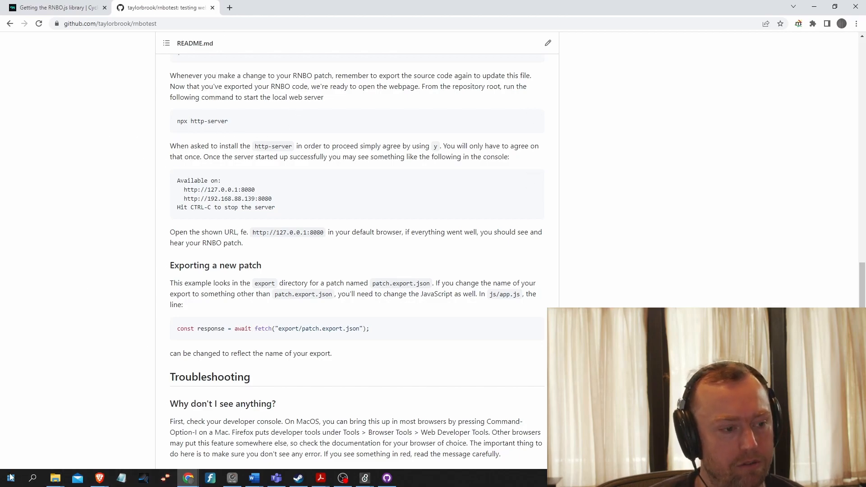
# Step: Search 'shell' from Start and launch the Anaconda PowerShell Prompt
pyautogui.click(10, 478)
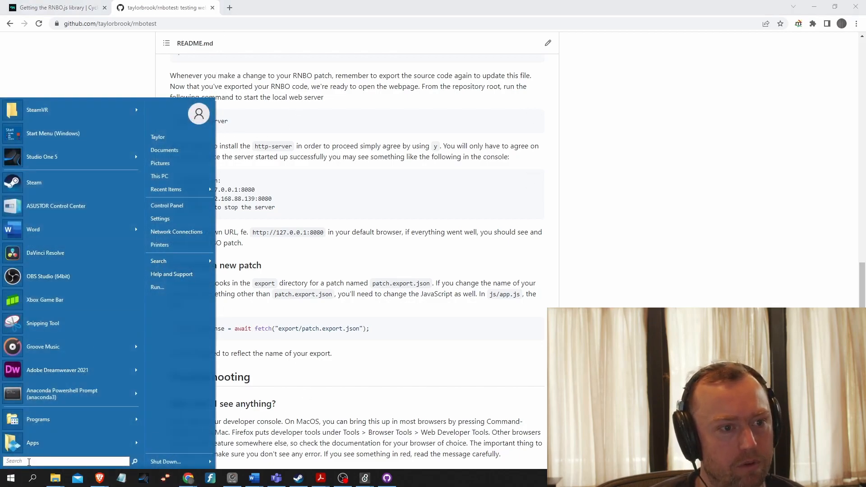
pyautogui.write('s')
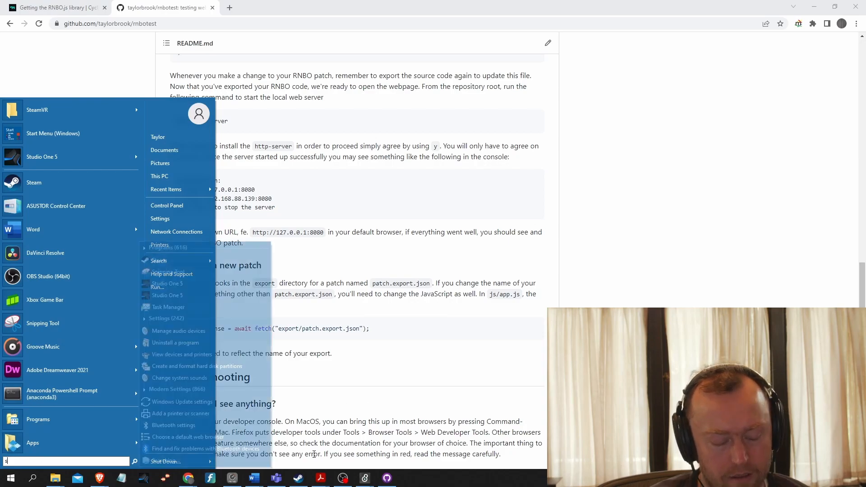
pyautogui.write('hell')
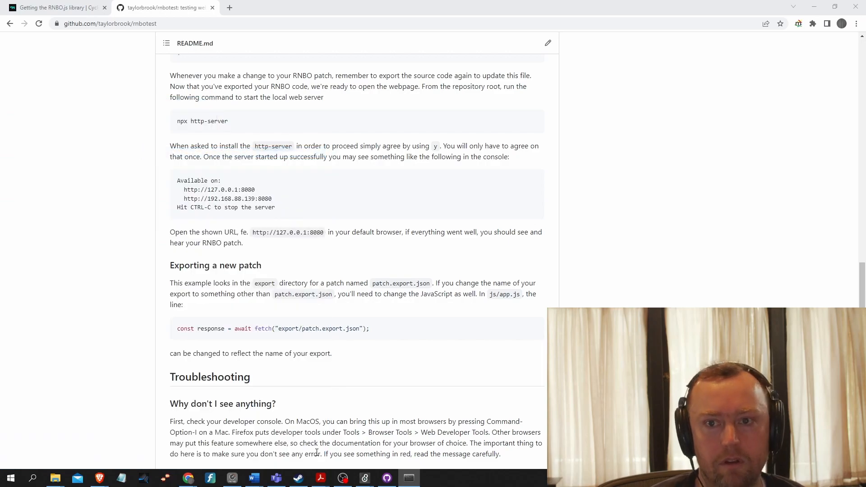
pyautogui.click(409, 478)
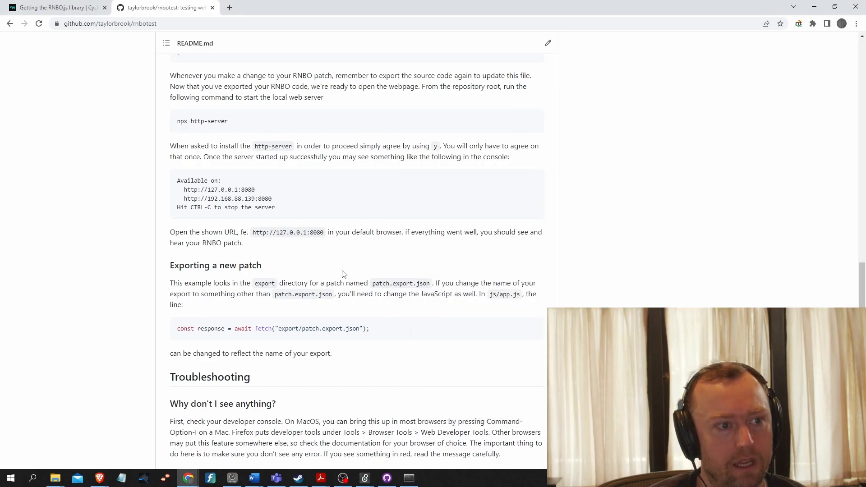
# Step: Change directory to documents\github\rnbotest in the prompt
pyautogui.click(409, 478)
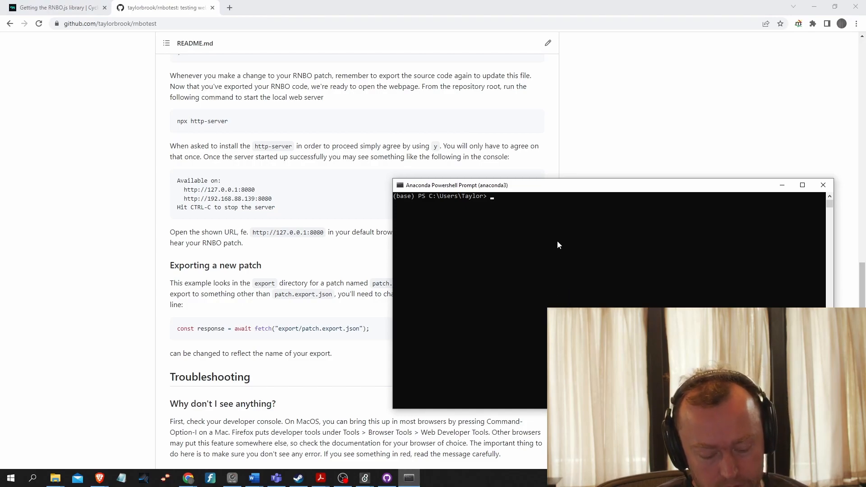
pyautogui.write('cd')
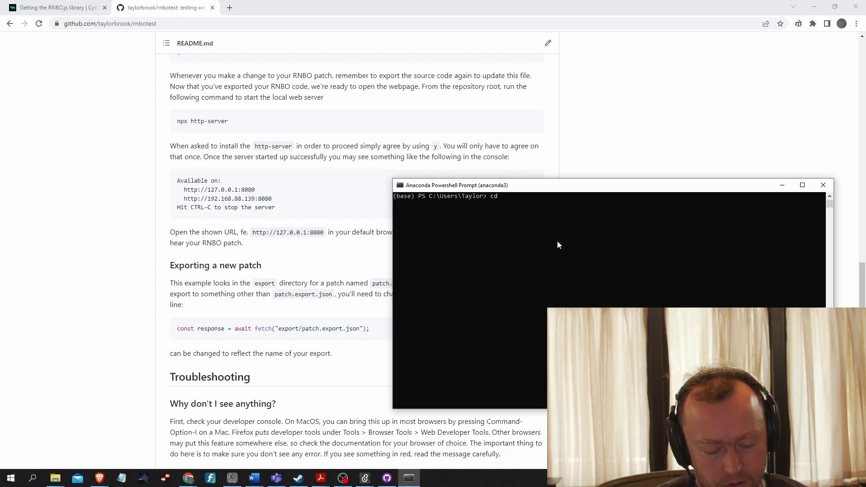
pyautogui.write('document')
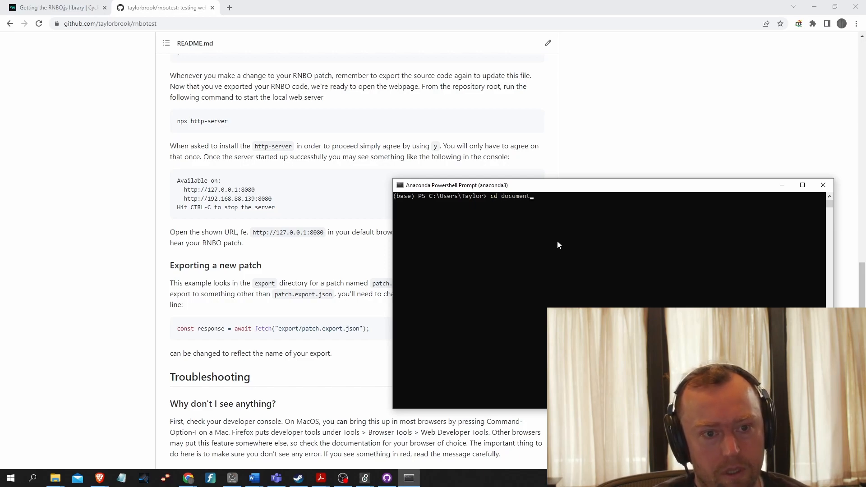
pyautogui.write('s')
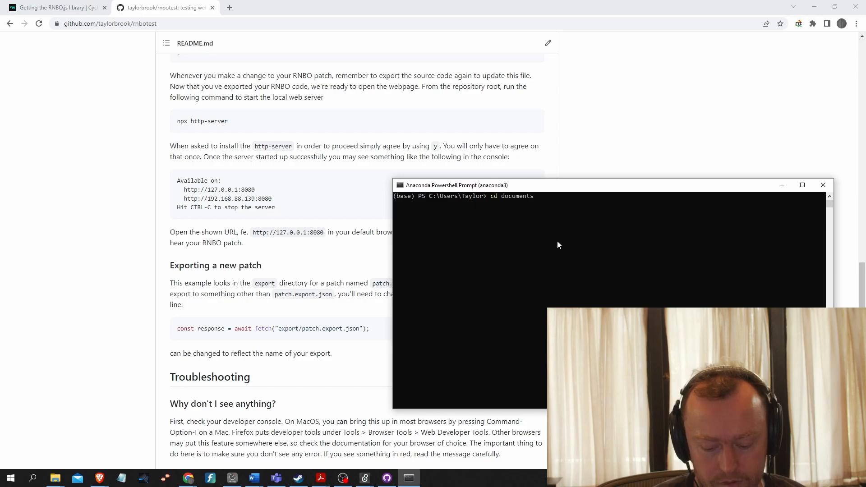
pyautogui.write('\\')
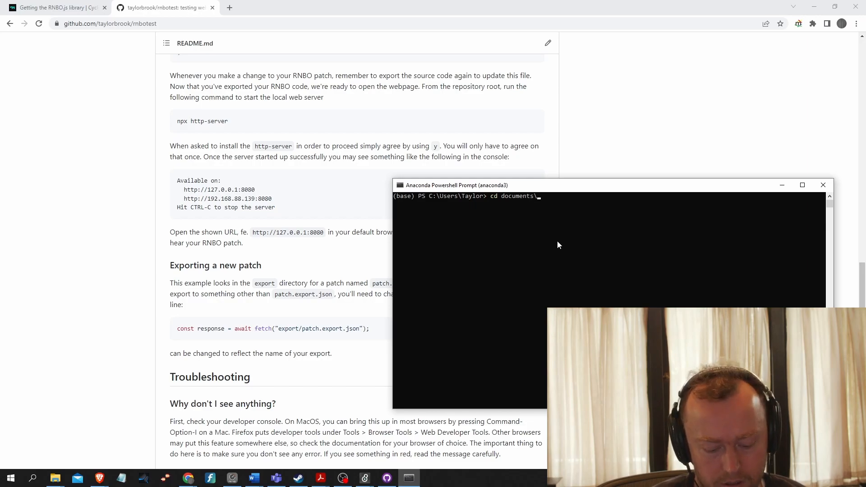
pyautogui.write('github\\')
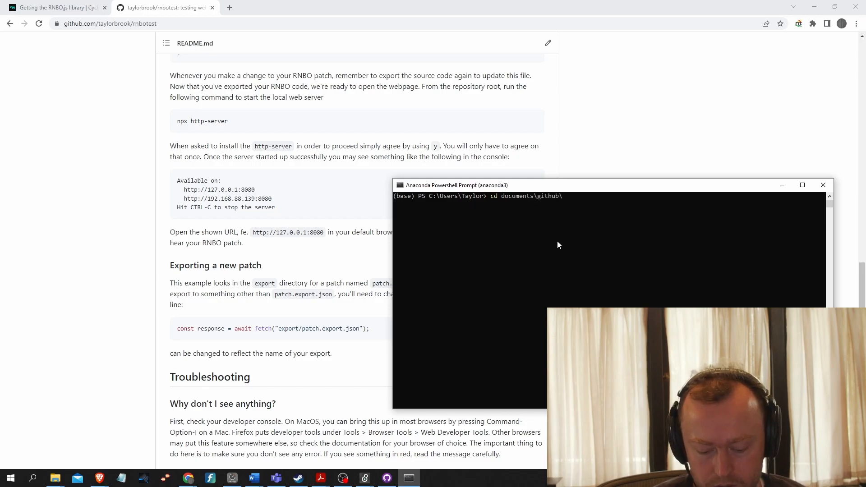
pyautogui.write('\\rnbotest')
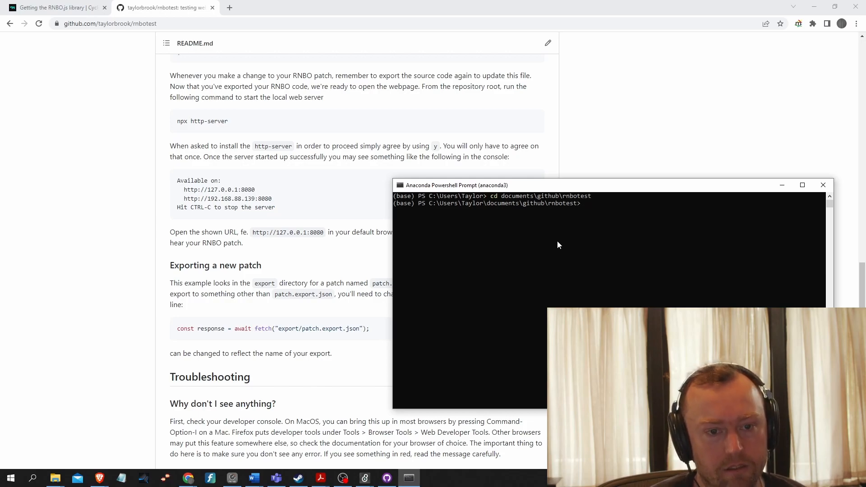
# Step: Start the local web server with npx http-server on port 8080
pyautogui.write('npx http-server')
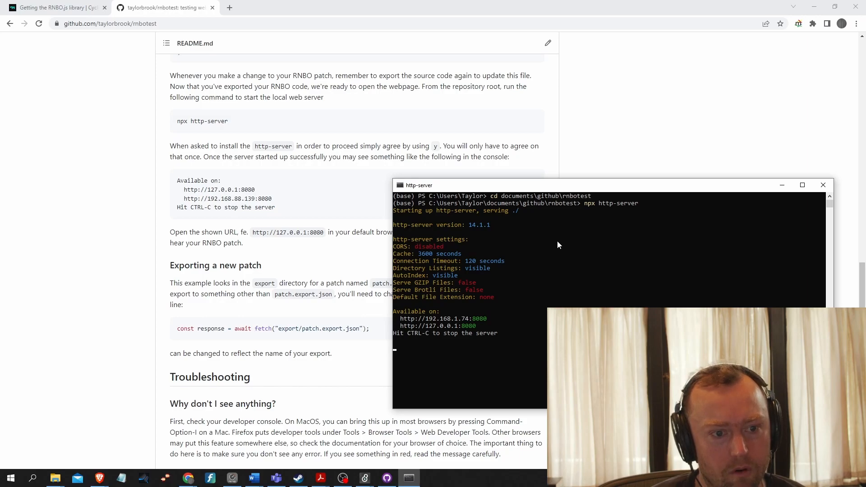
pyautogui.moveTo(410, 324)
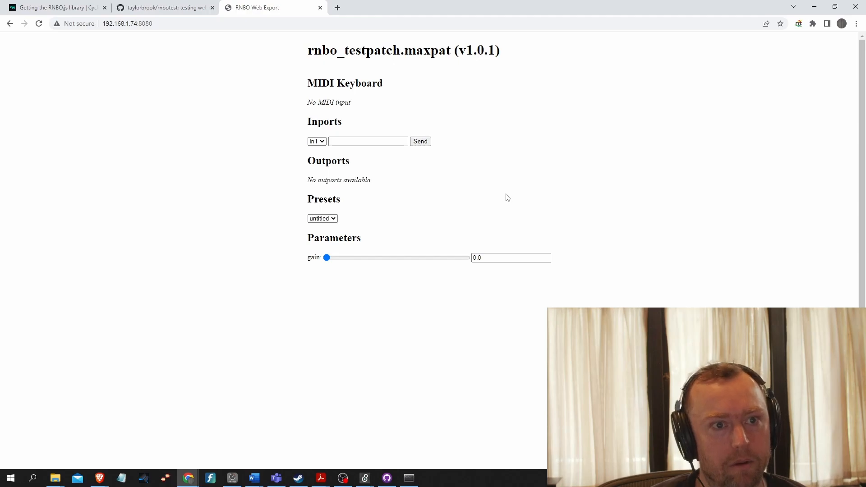
pyautogui.moveTo(441, 282)
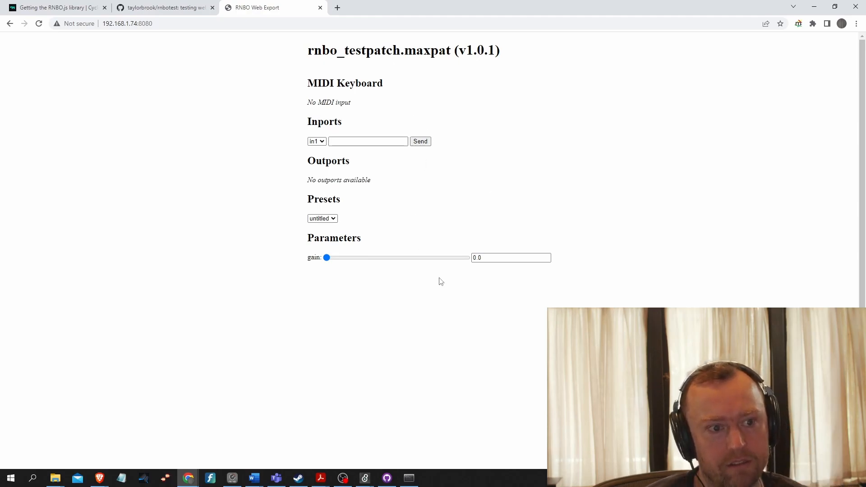
pyautogui.moveTo(392, 100)
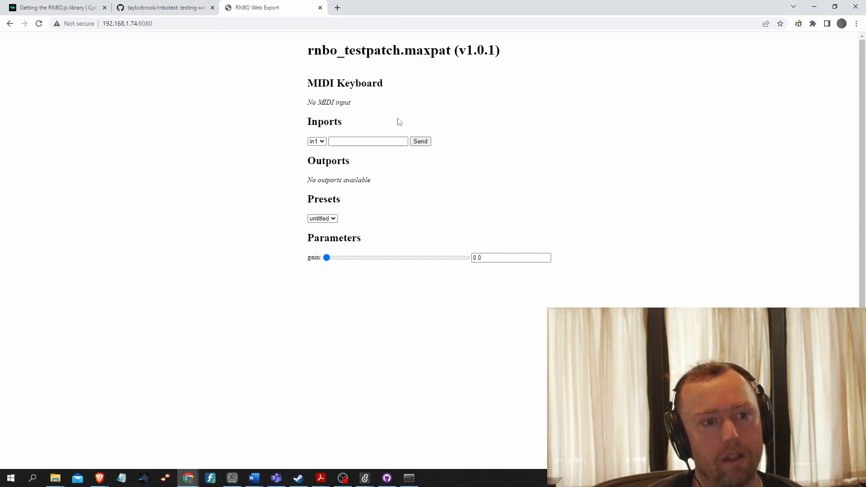
pyautogui.moveTo(307, 107)
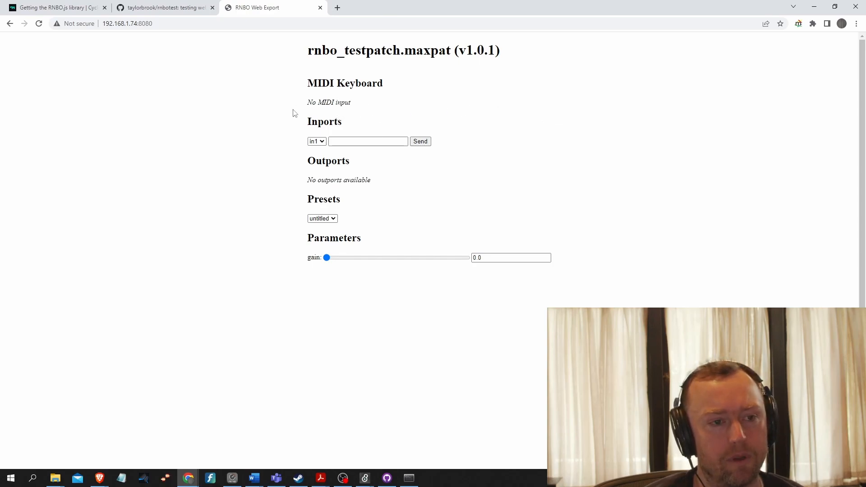
pyautogui.moveTo(363, 96)
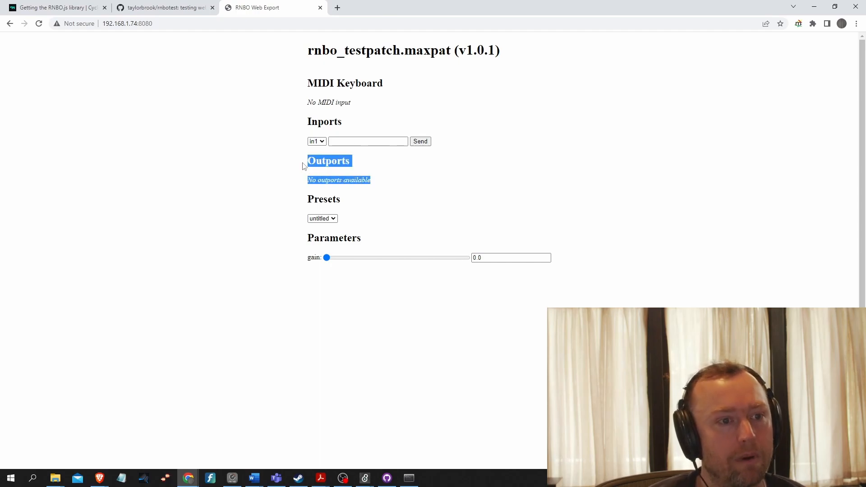
pyautogui.moveTo(345, 209)
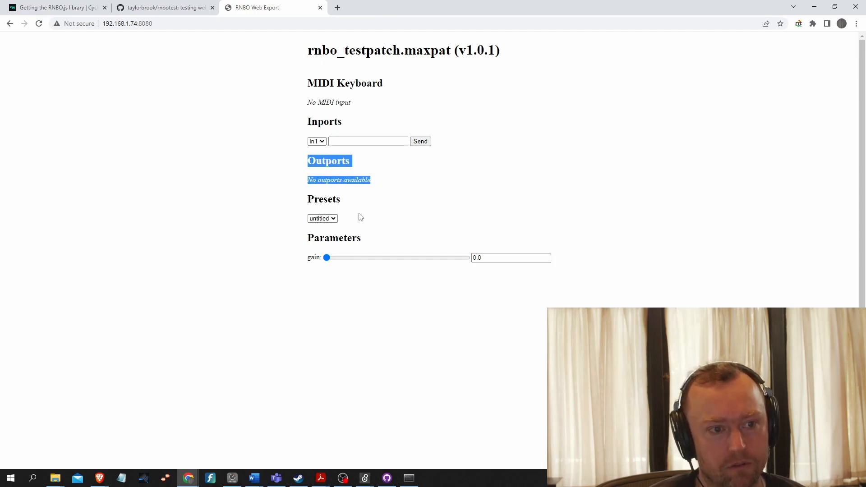
# Step: Check the Presets dropdown, keep the untitled preset, and select the in1 inport field
pyautogui.click(323, 218)
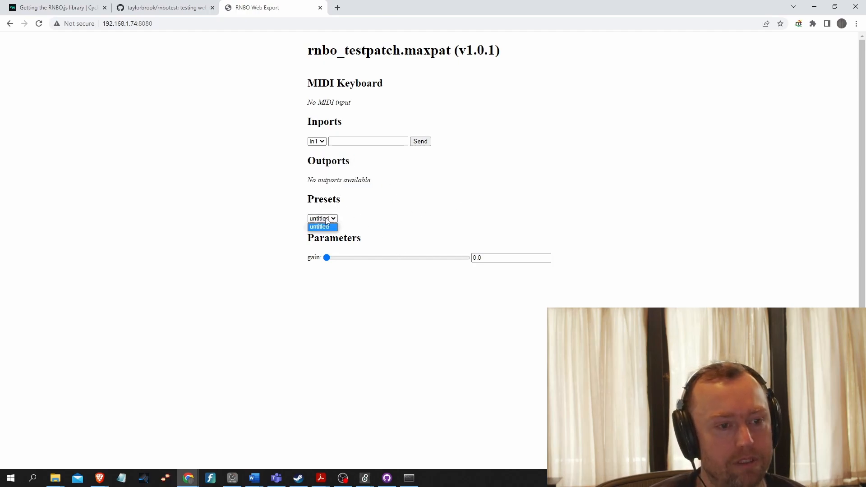
pyautogui.click(318, 227)
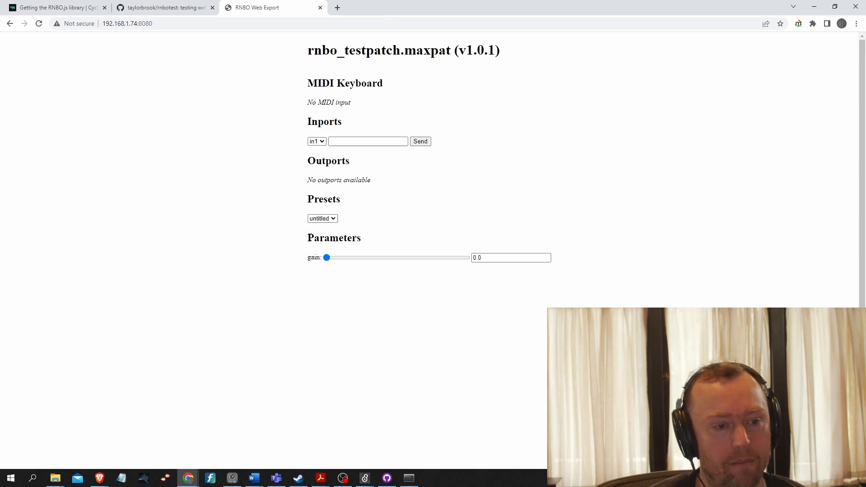
pyautogui.doubleClick(314, 257)
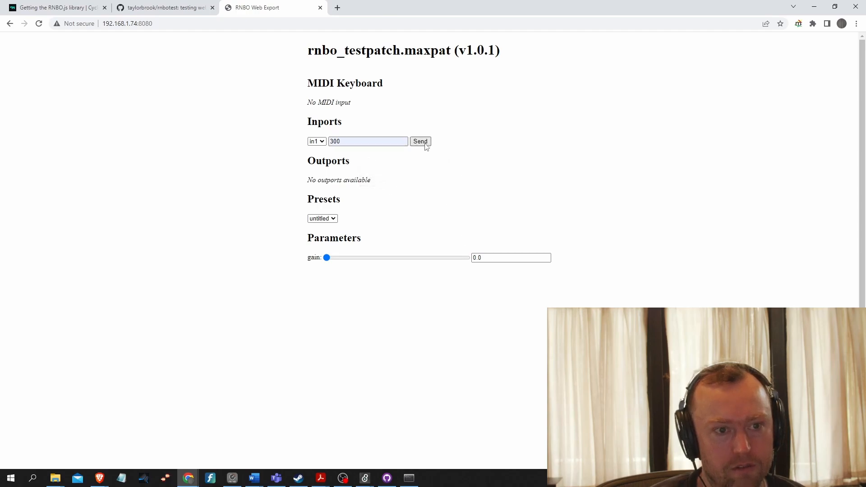
# Step: Raise the gain slider to 0.1 then 0.5 to audition the tone, then return it to 0
pyautogui.moveTo(326, 257); pyautogui.dragTo(340, 257)
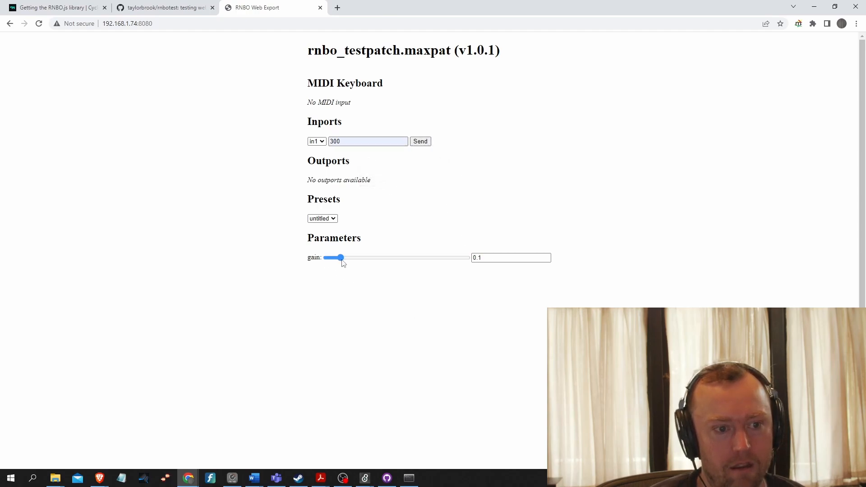
pyautogui.moveTo(340, 257); pyautogui.dragTo(401, 257)
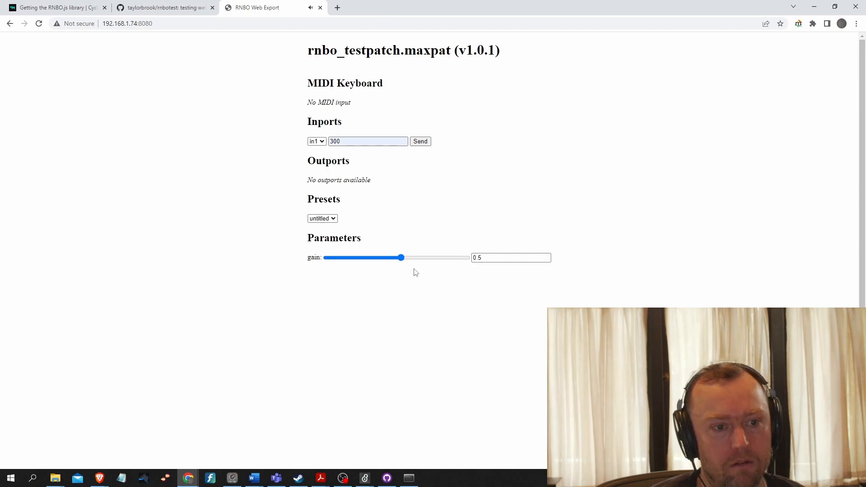
pyautogui.moveTo(401, 257); pyautogui.dragTo(323, 258)
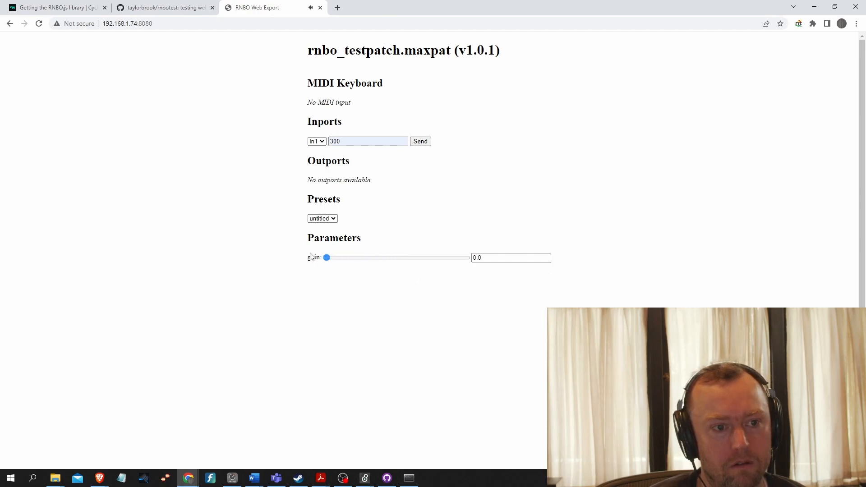
pyautogui.moveTo(245, 170)
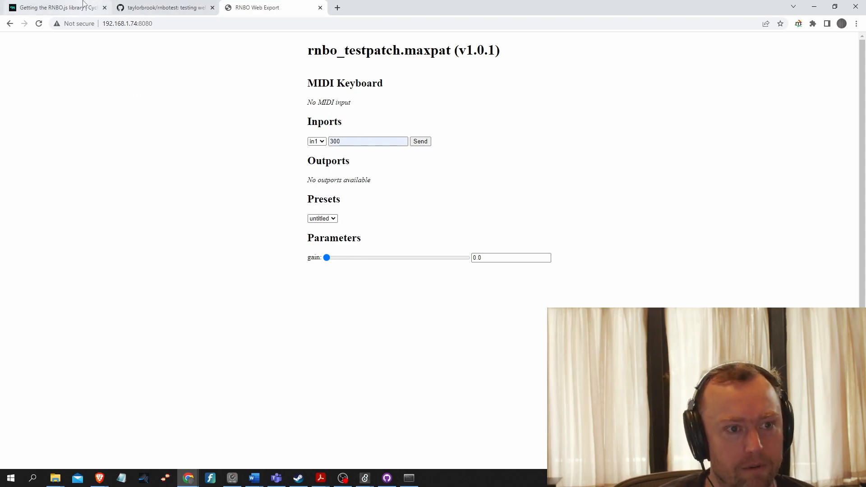
pyautogui.click(52, 7)
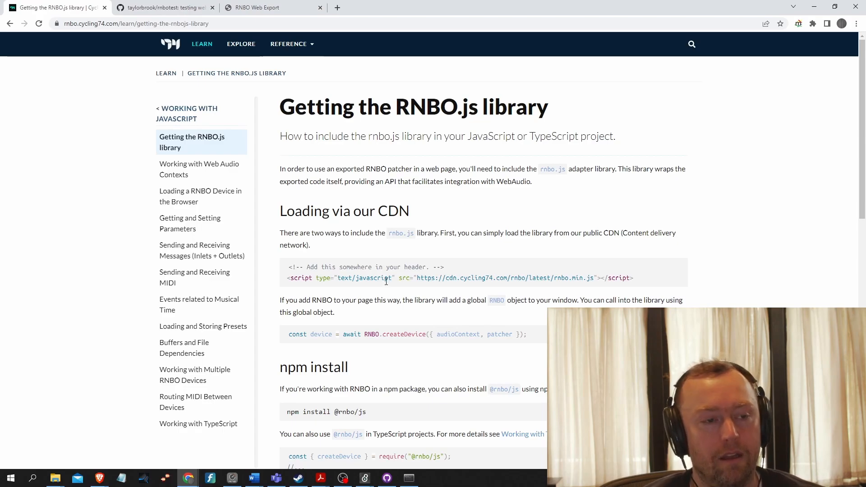
pyautogui.click(163, 7)
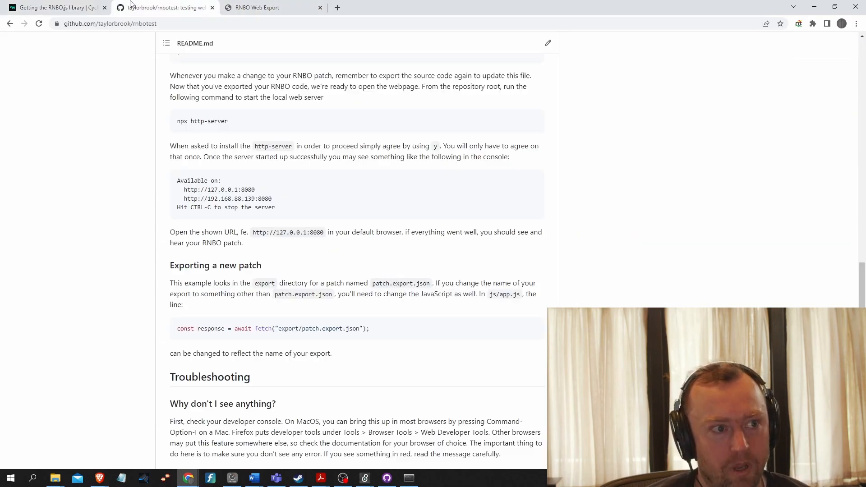
pyautogui.click(55, 8)
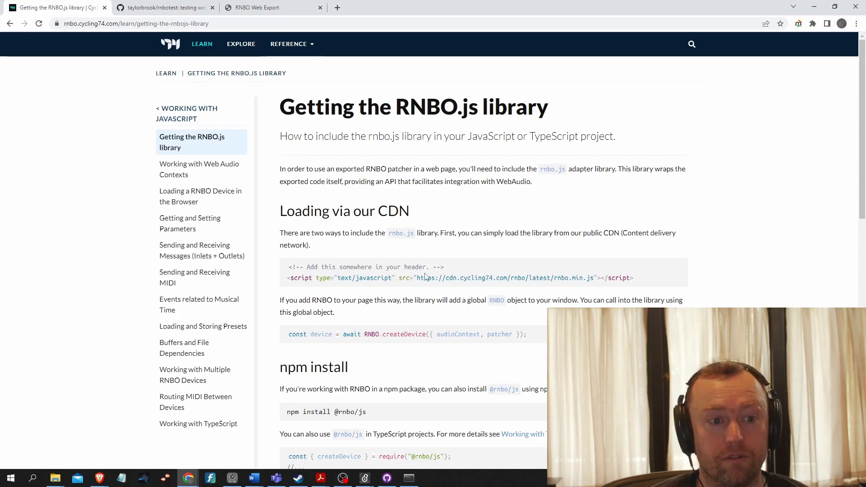
pyautogui.moveTo(202, 158)
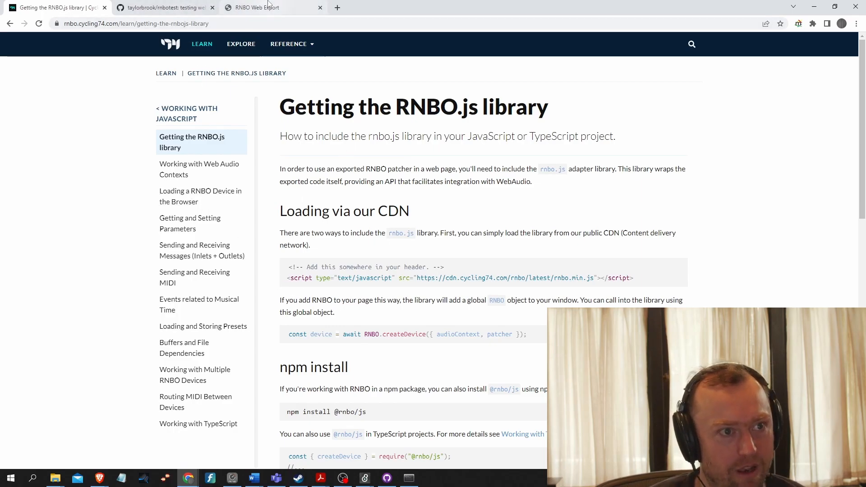
pyautogui.click(271, 7)
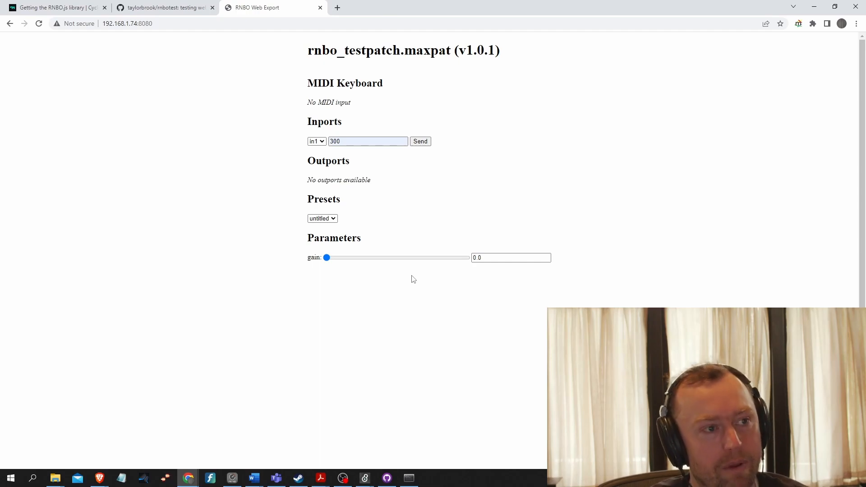
pyautogui.moveTo(402, 270)
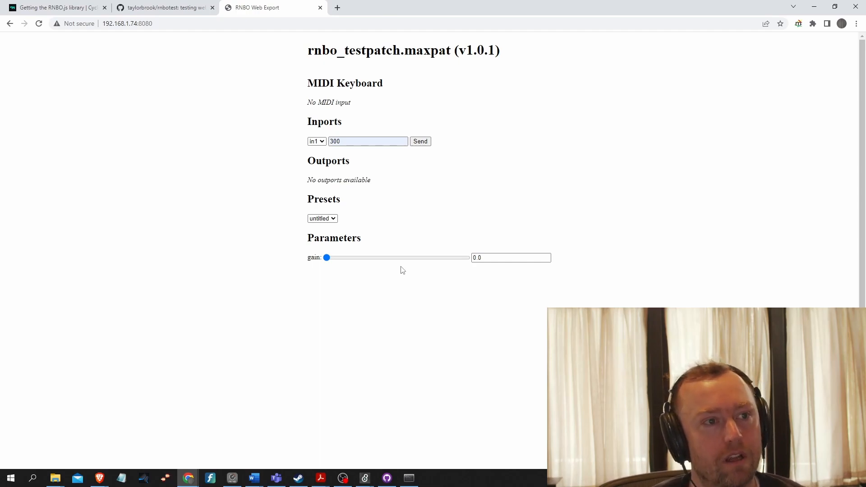